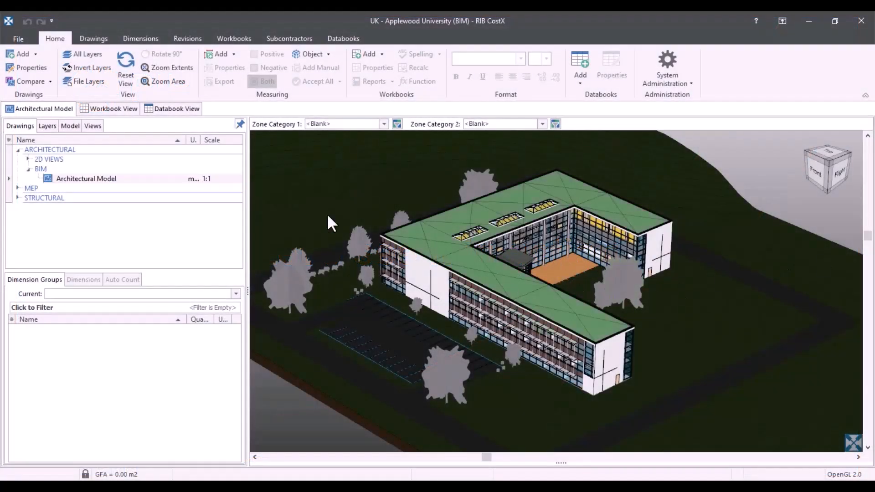
Show the Architectural Model's category tree with Compound Ceiling expanded to its ceiling types
click(85, 179)
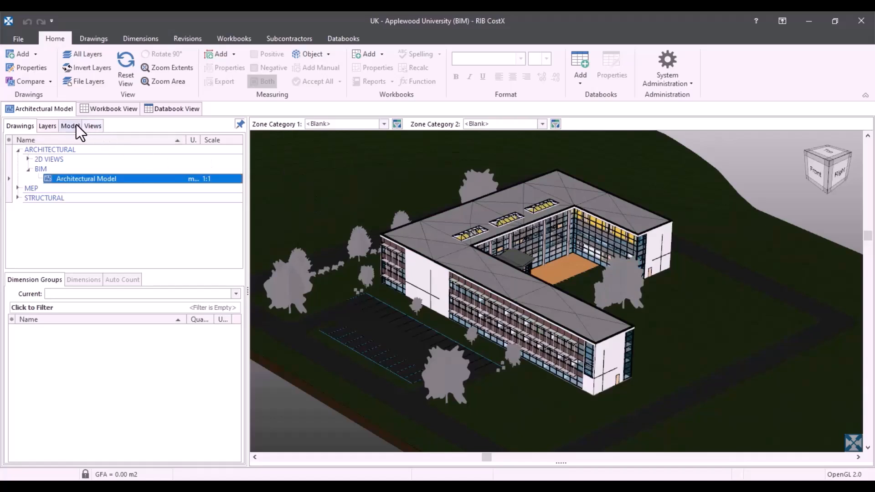
click(68, 126)
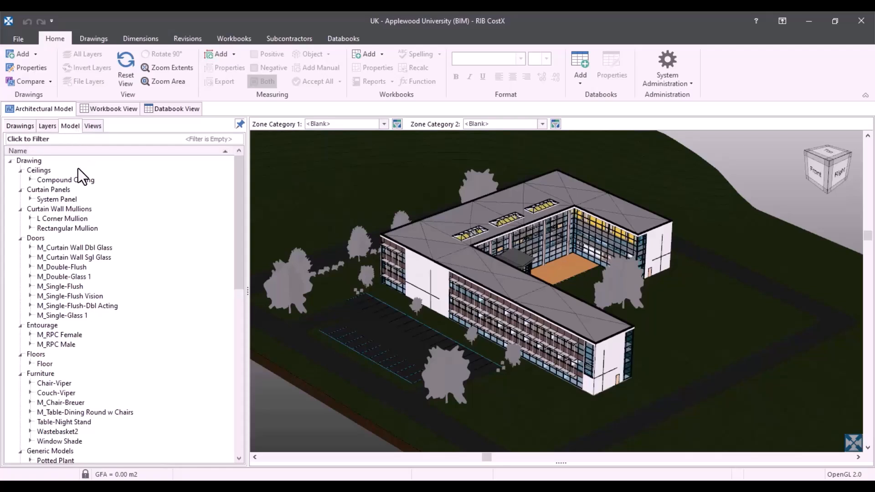
mouse_move(33, 189)
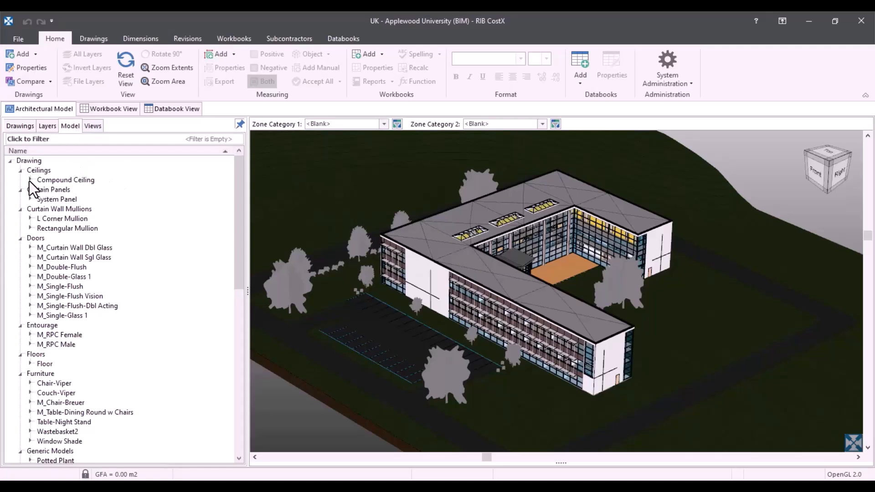
click(31, 180)
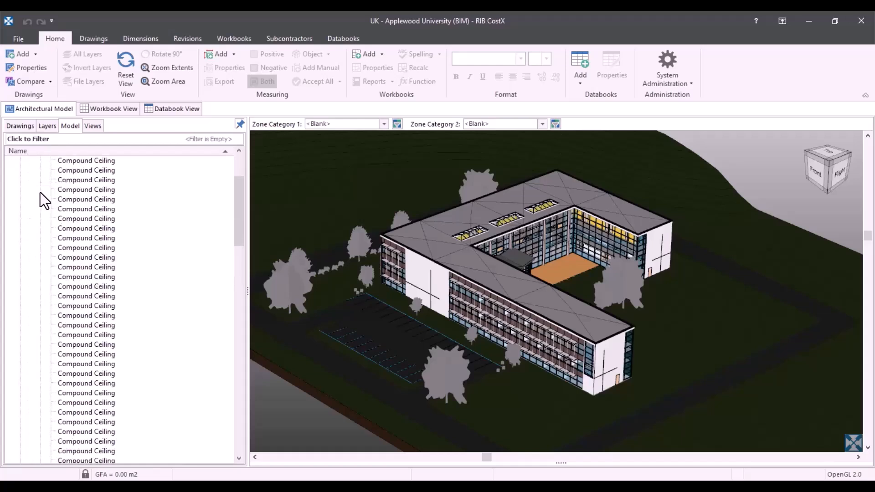
click(19, 171)
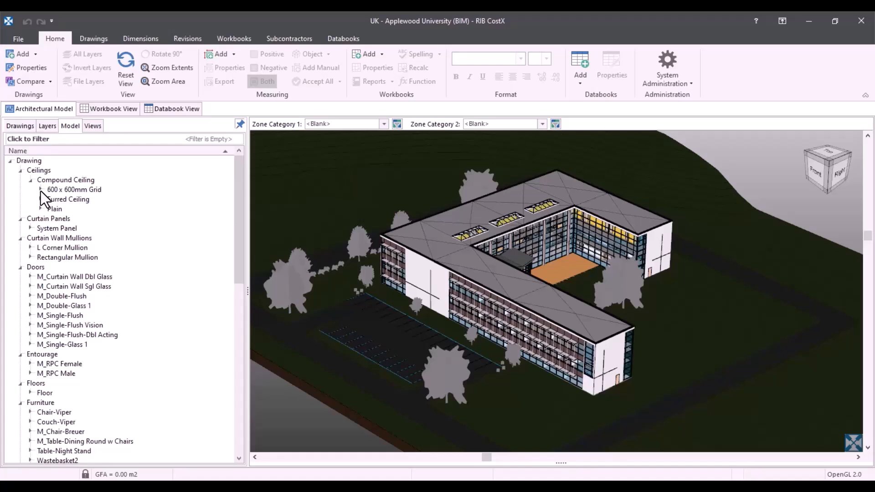
mouse_move(536, 355)
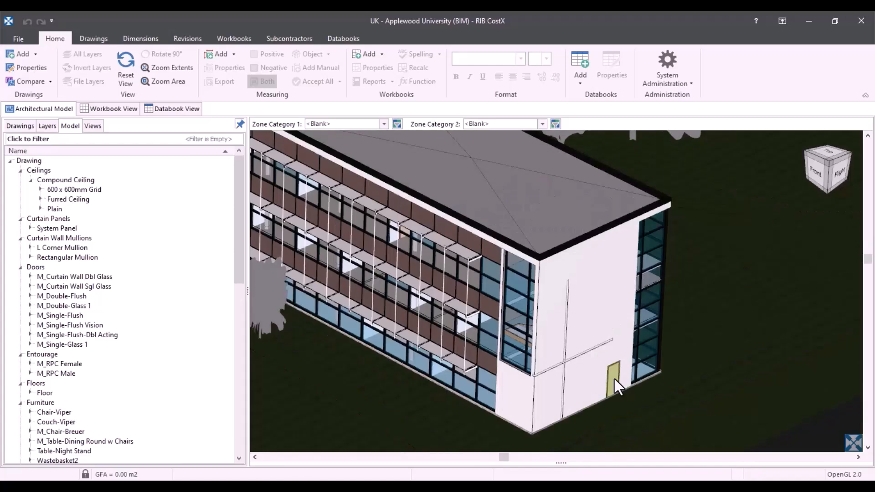
Bring up Object Properties for the M_Single-Flush 0915 x 2134mm door and position the window
right_click(613, 385)
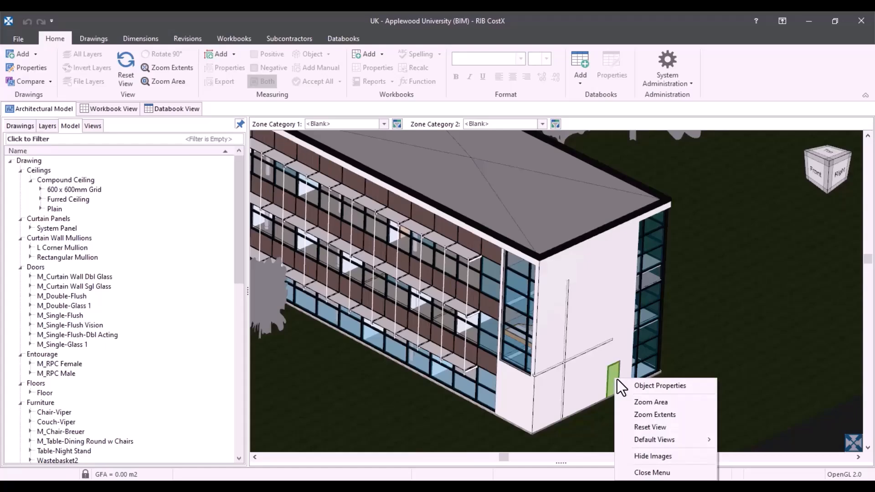
click(660, 384)
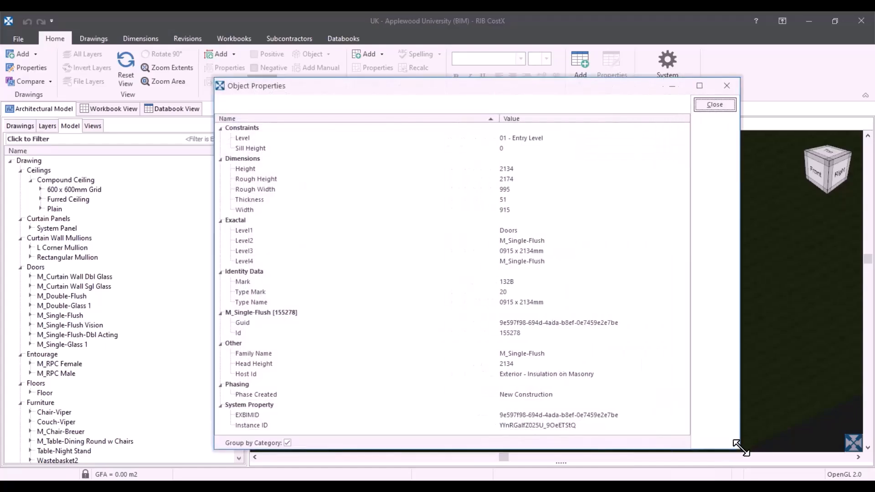
drag(446, 86, 423, 64)
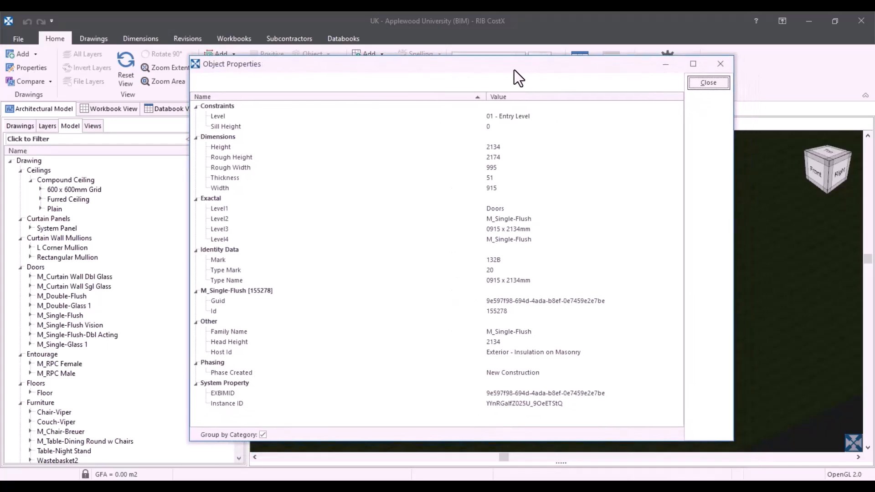
mouse_move(575, 128)
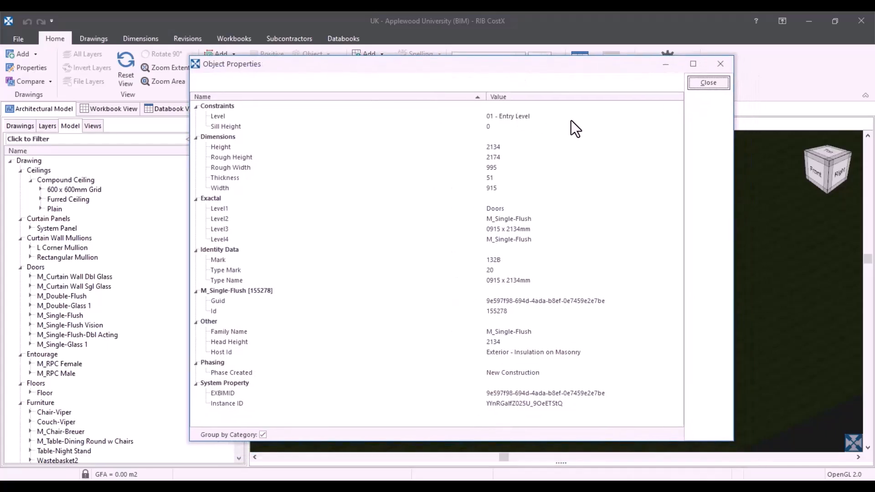
mouse_move(670, 145)
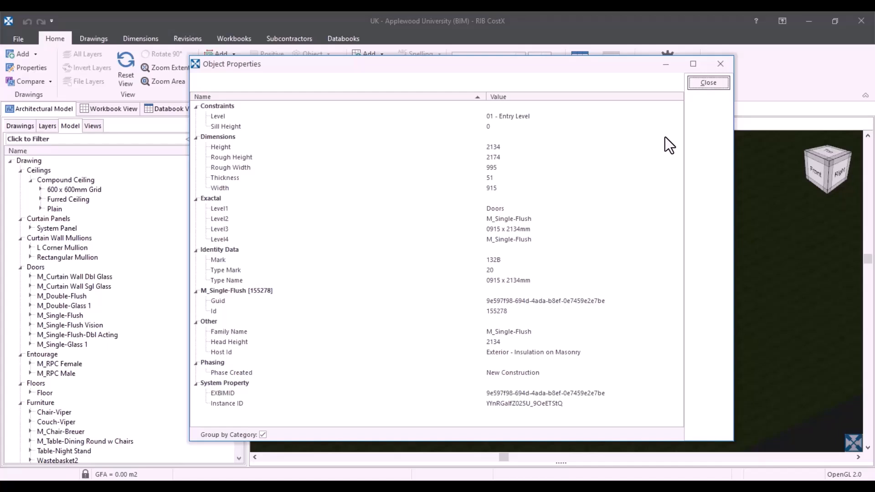
mouse_move(662, 163)
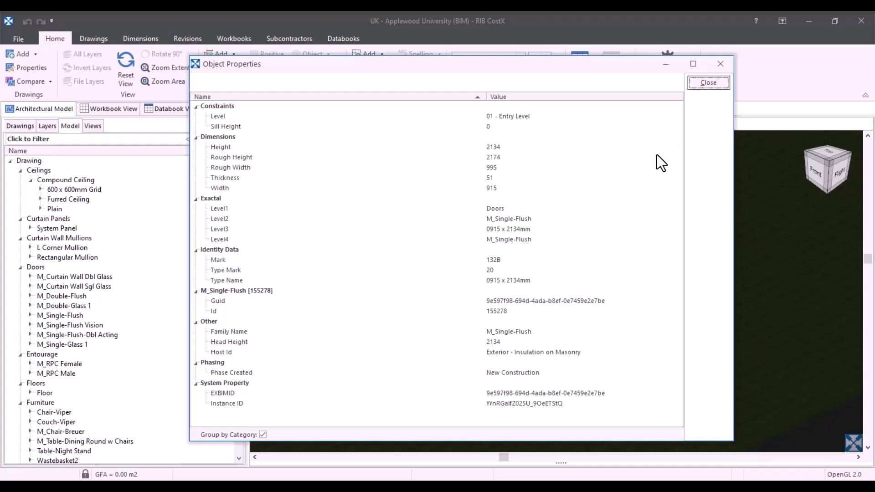
mouse_move(505, 117)
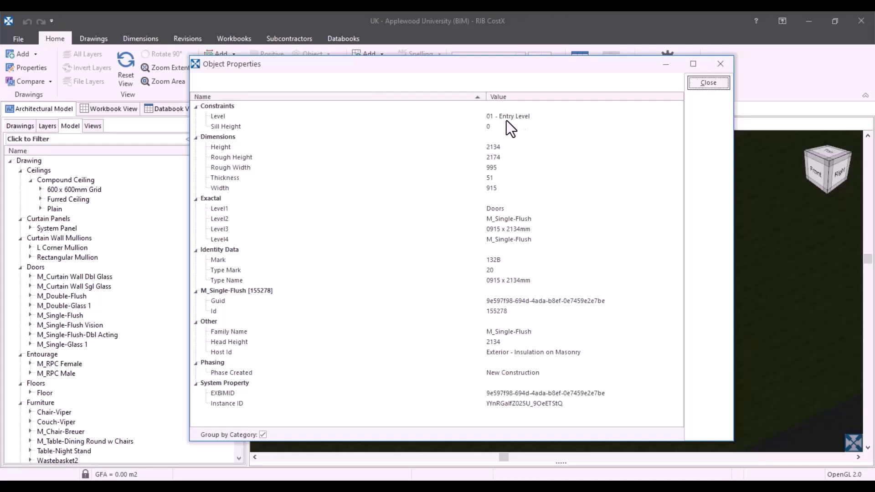
mouse_move(506, 126)
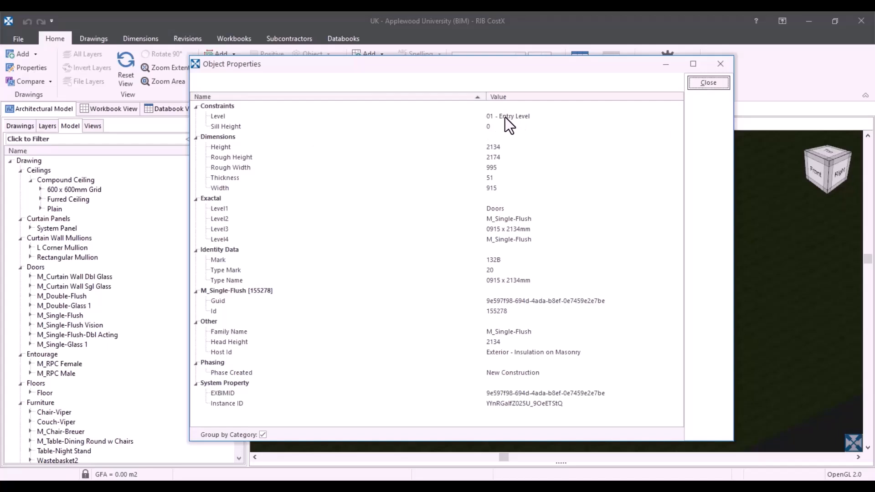
mouse_move(562, 124)
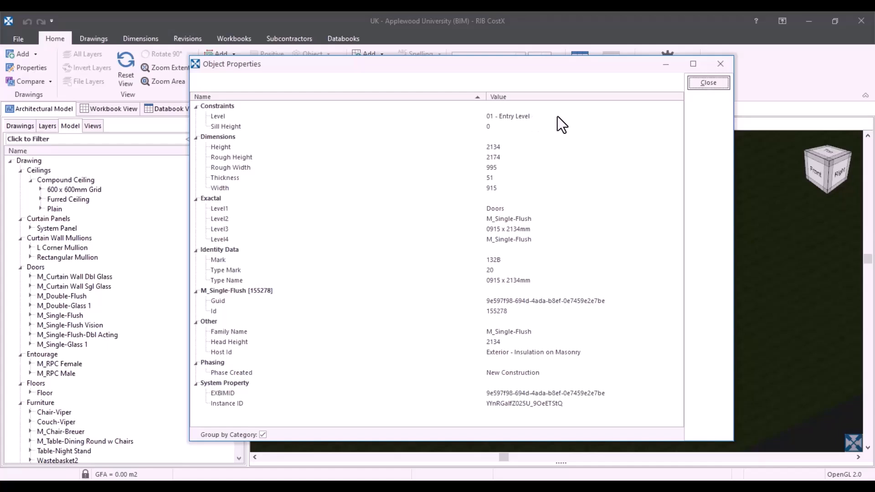
mouse_move(510, 138)
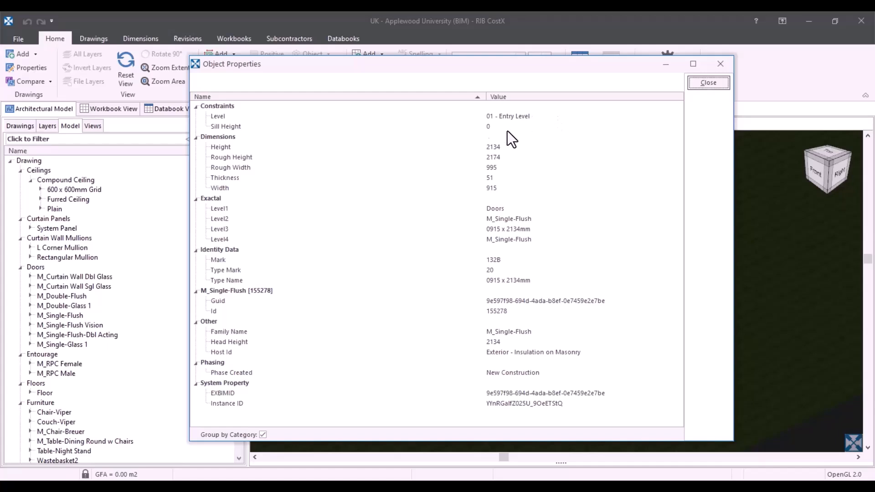
mouse_move(281, 156)
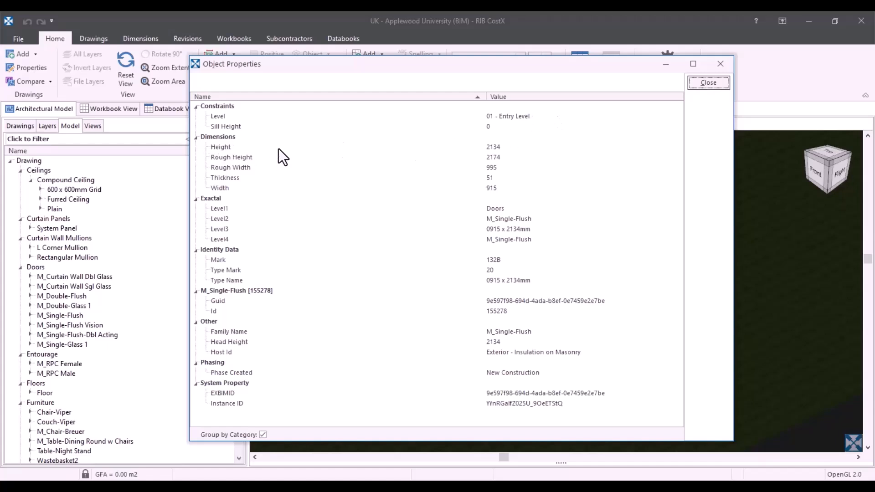
mouse_move(507, 155)
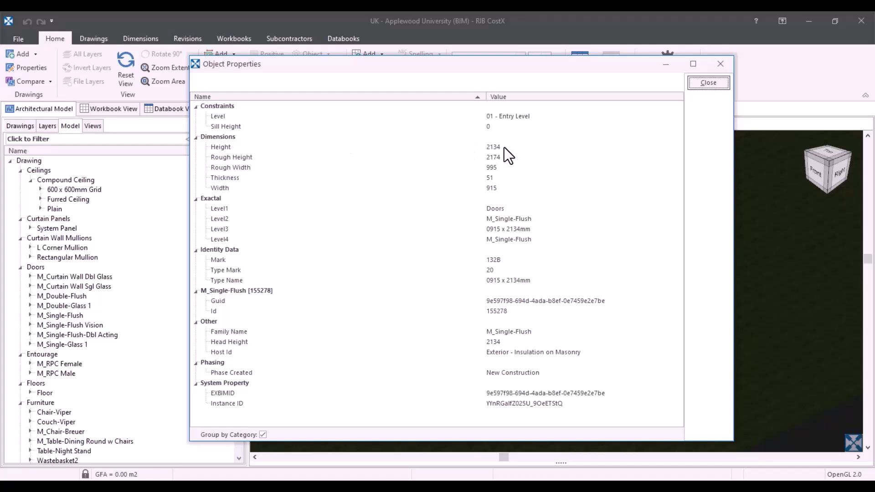
mouse_move(503, 191)
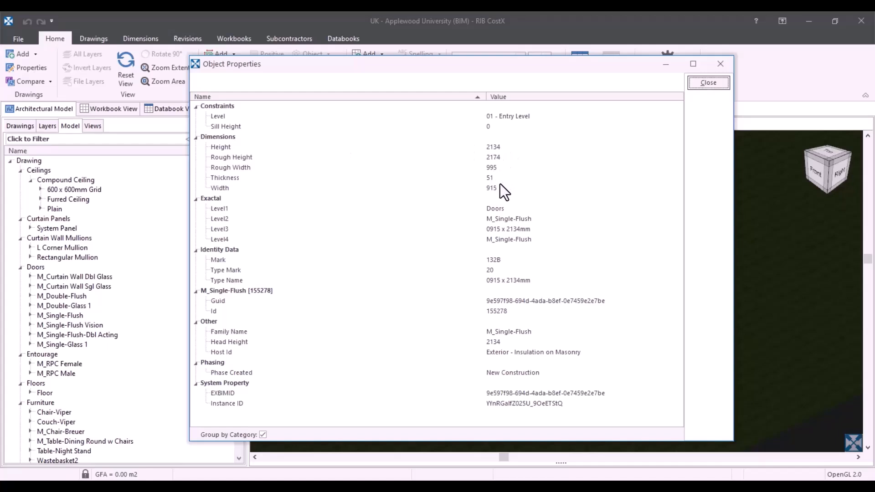
mouse_move(513, 232)
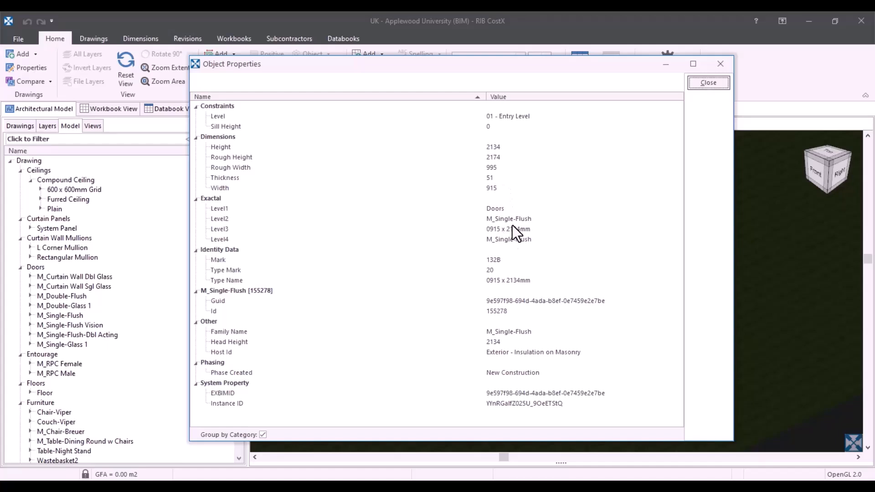
mouse_move(543, 241)
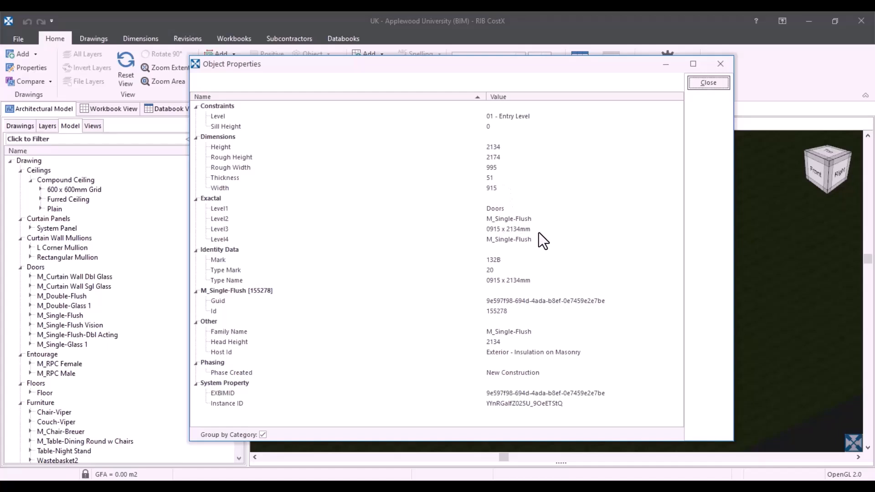
mouse_move(486, 360)
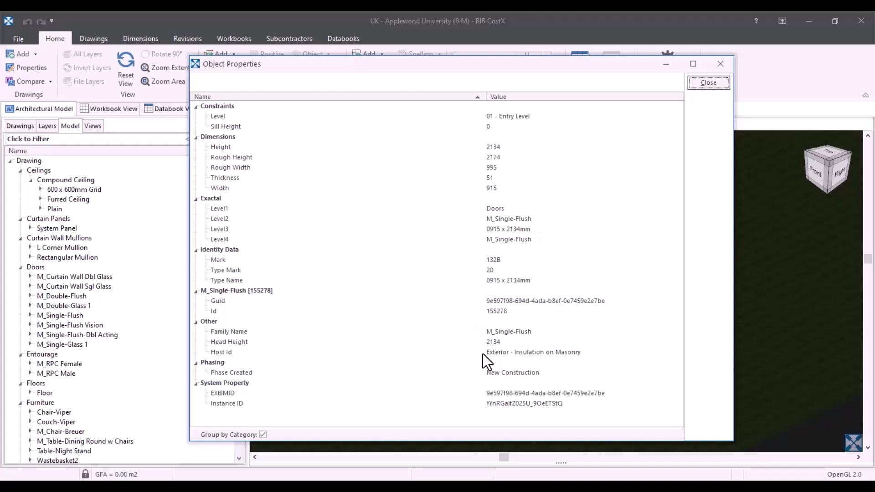
mouse_move(518, 359)
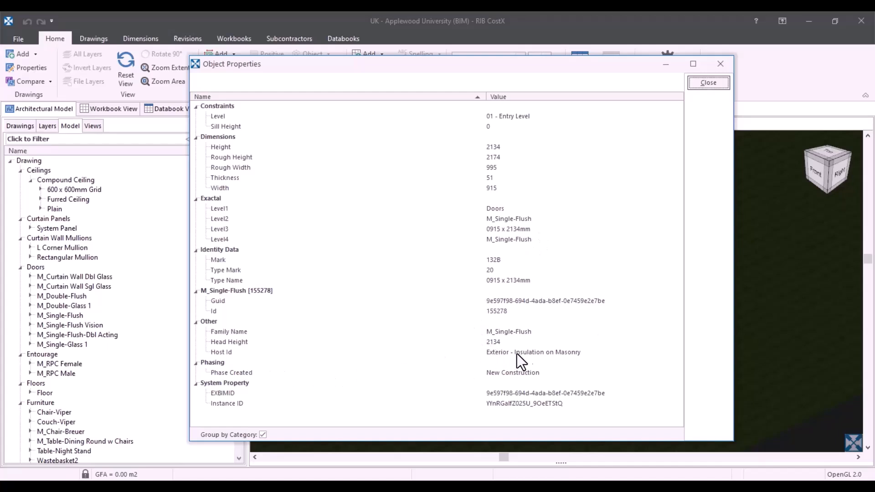
mouse_move(559, 361)
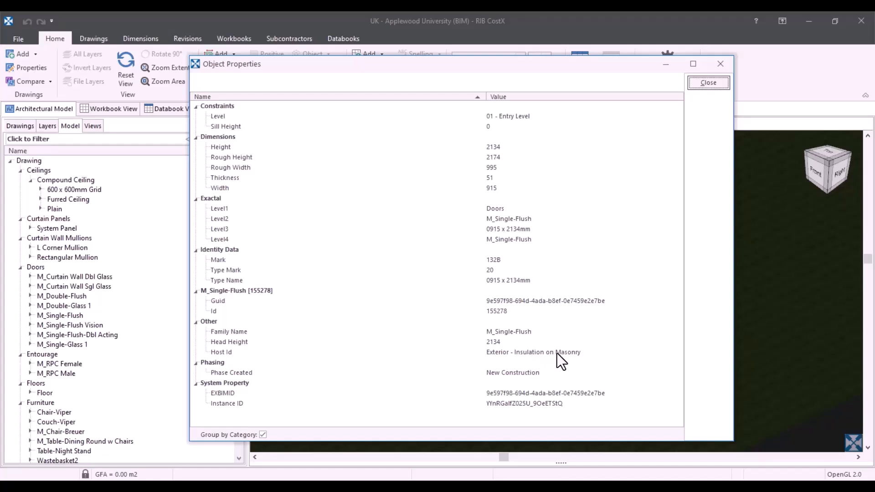
mouse_move(611, 355)
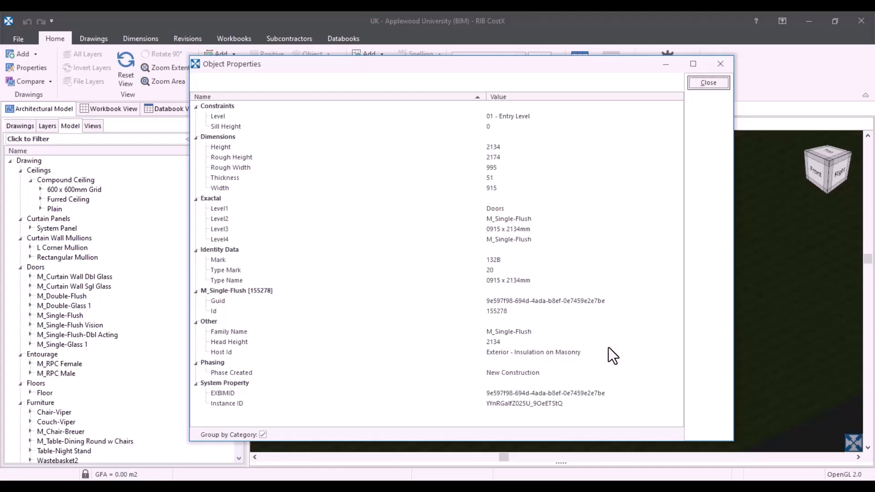
mouse_move(730, 102)
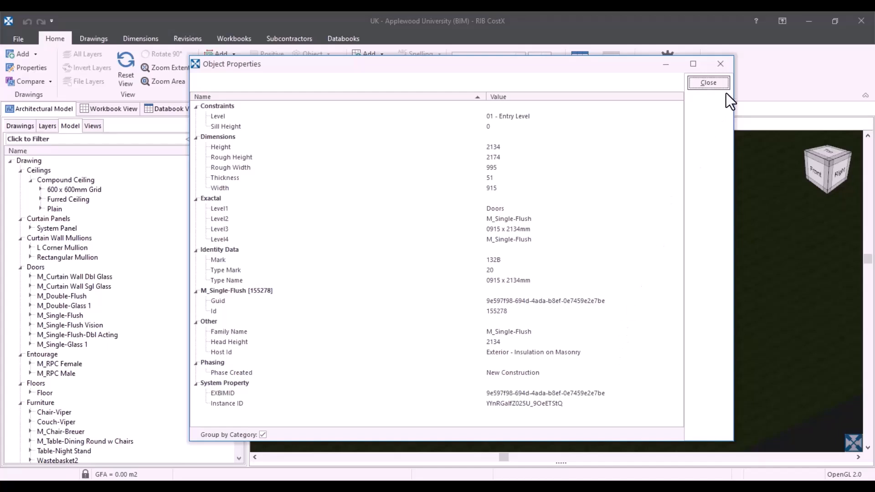
Close the door properties and isolate the Doors and Ceilings categories in the 3D view
click(708, 82)
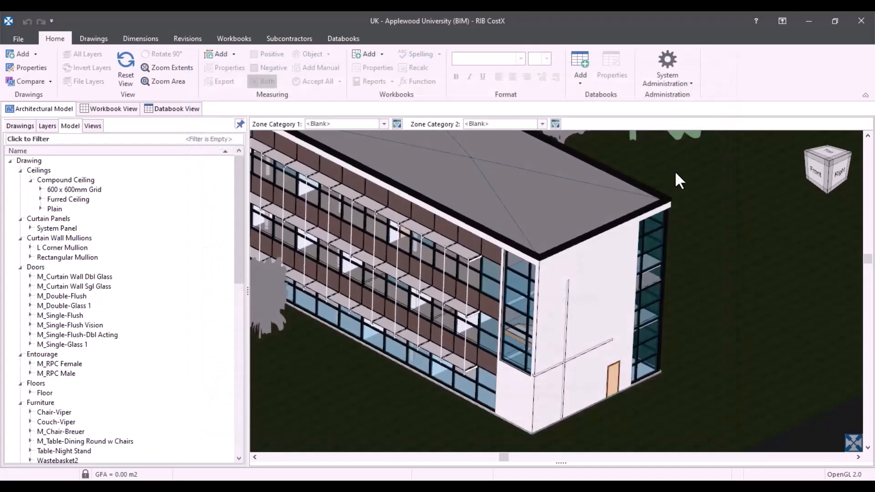
click(596, 279)
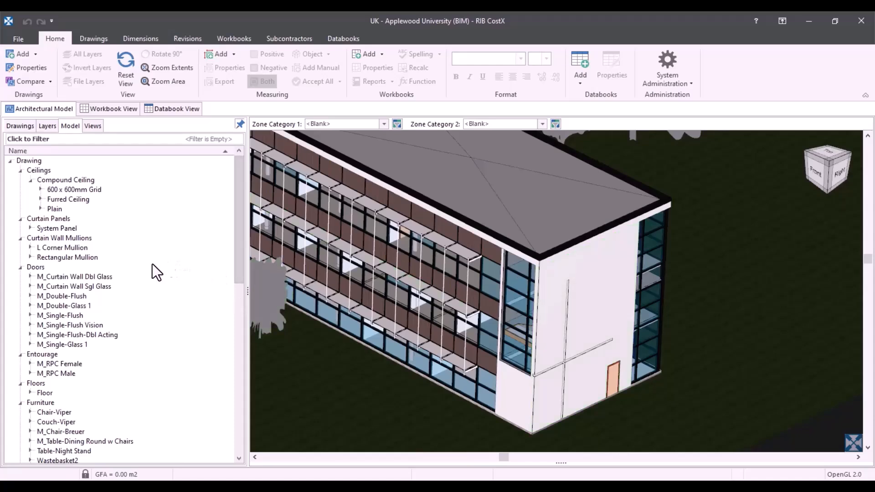
mouse_move(47, 276)
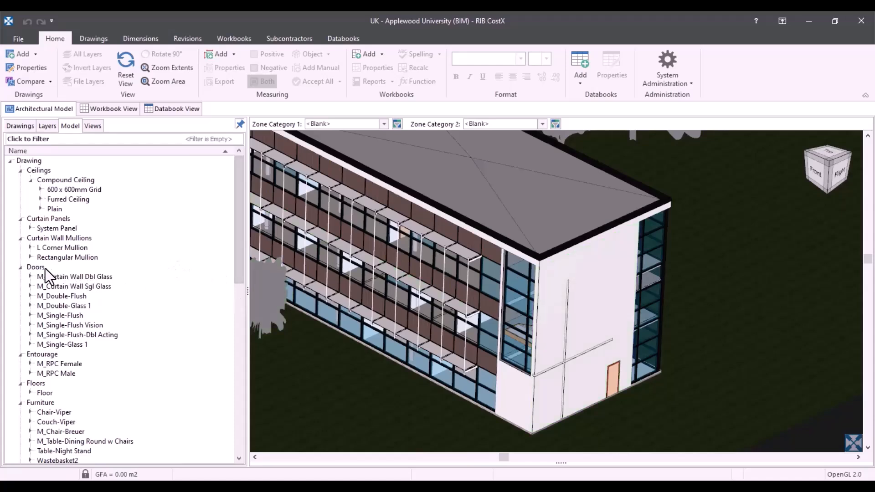
click(35, 267)
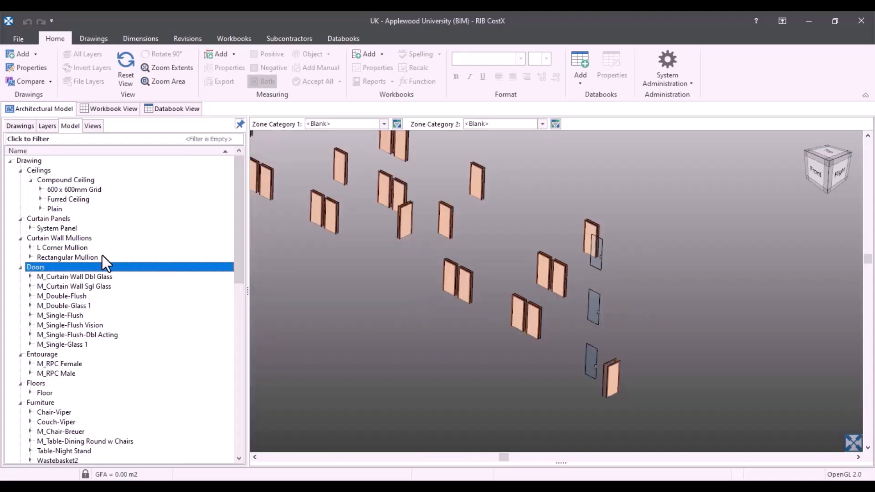
click(38, 170)
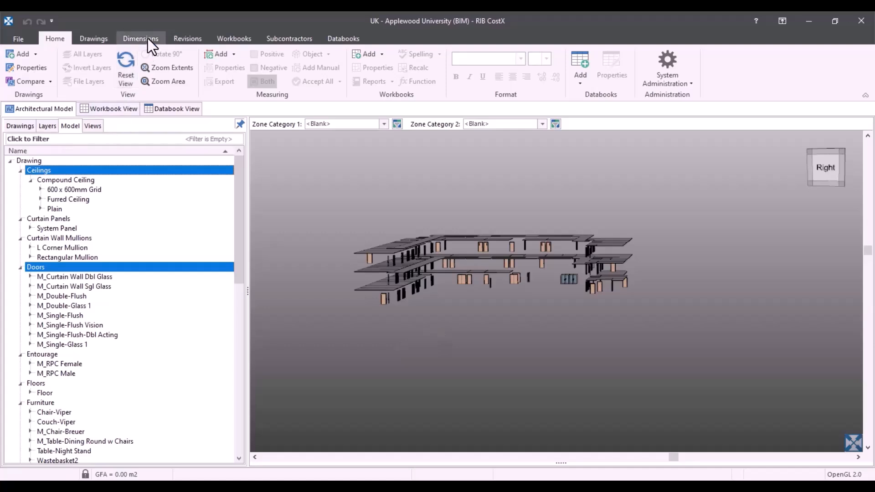
Start Import Dimensions Using BIM Template from the Dimensions tab, accepting the hidden-objects warning
click(140, 38)
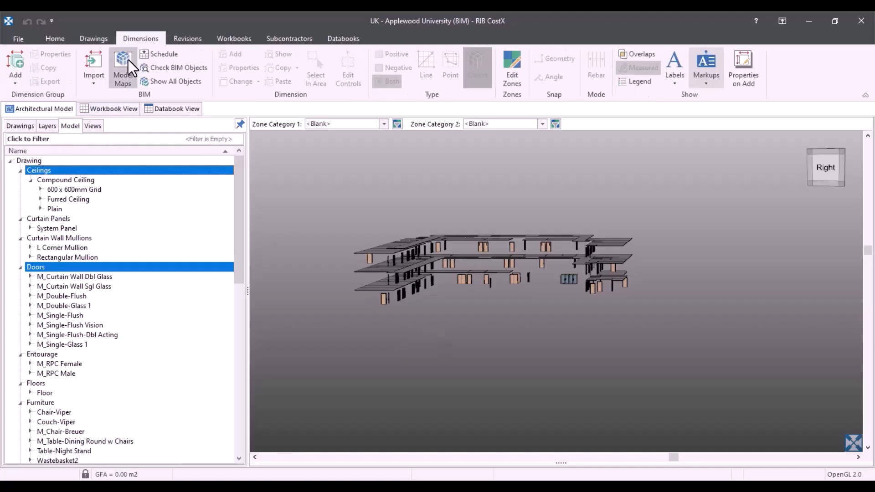
click(92, 67)
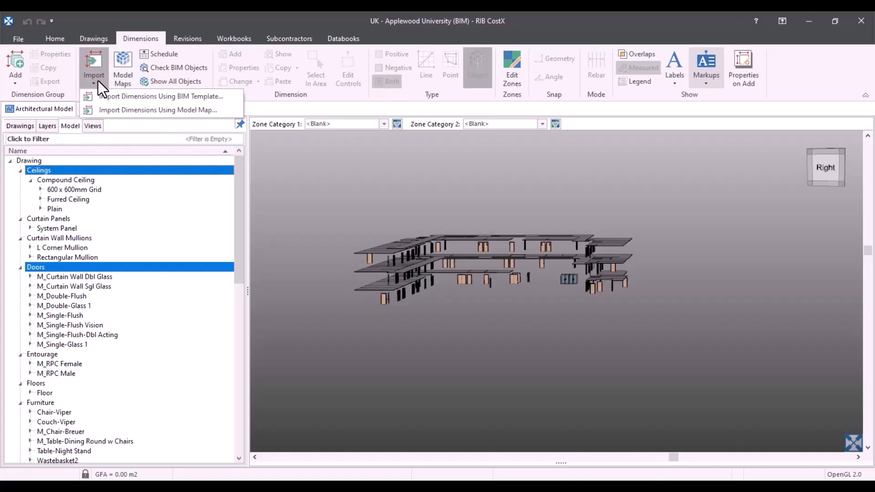
click(160, 96)
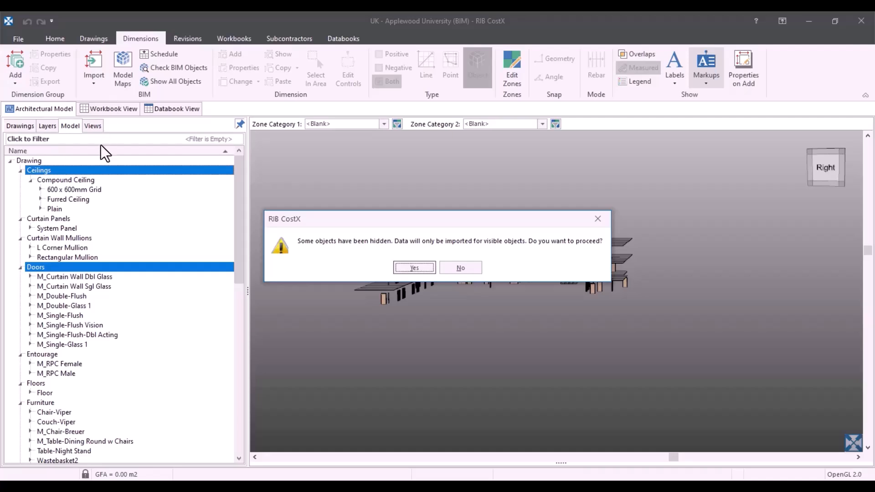
mouse_move(307, 207)
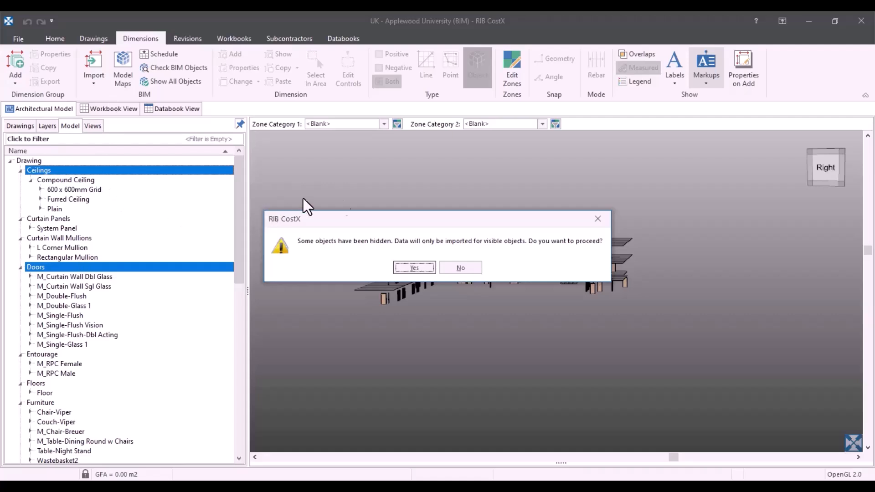
mouse_move(555, 323)
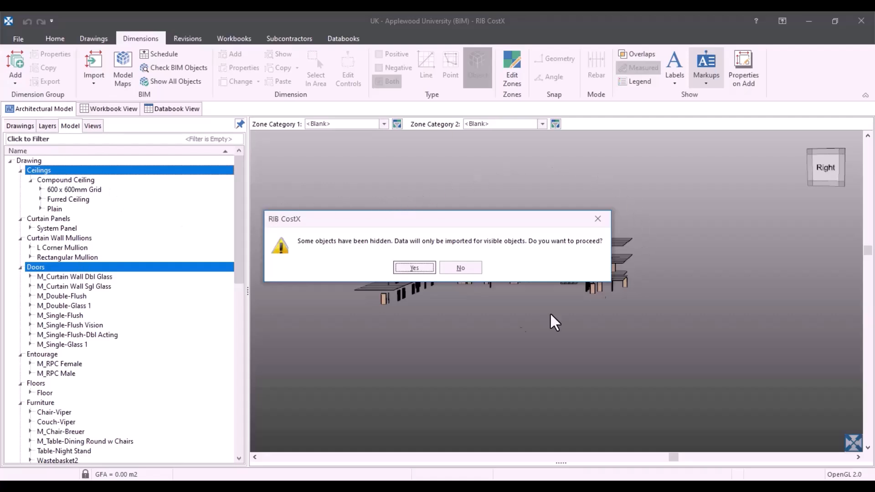
mouse_move(573, 304)
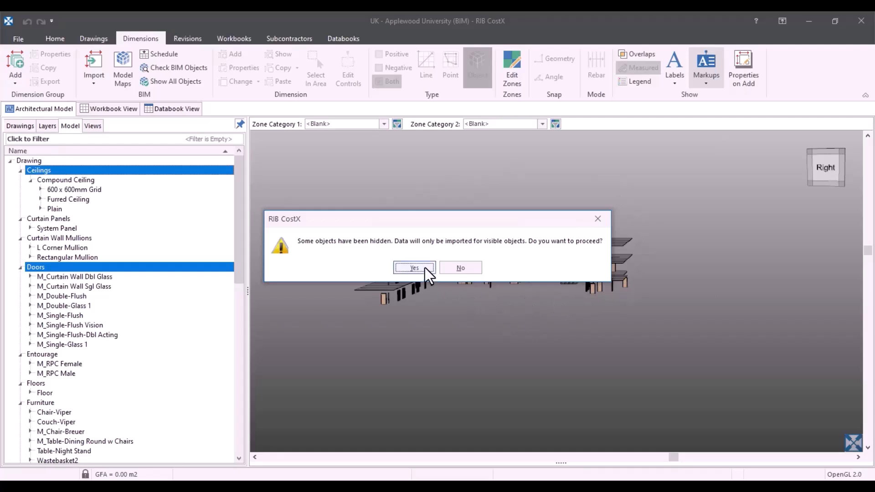
click(414, 267)
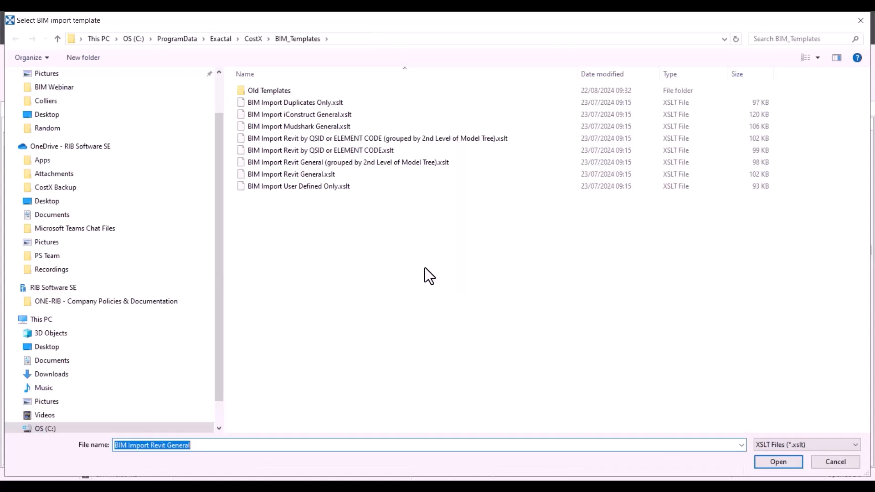
Run the import with the BIM Import Revit General.xslt template
click(291, 173)
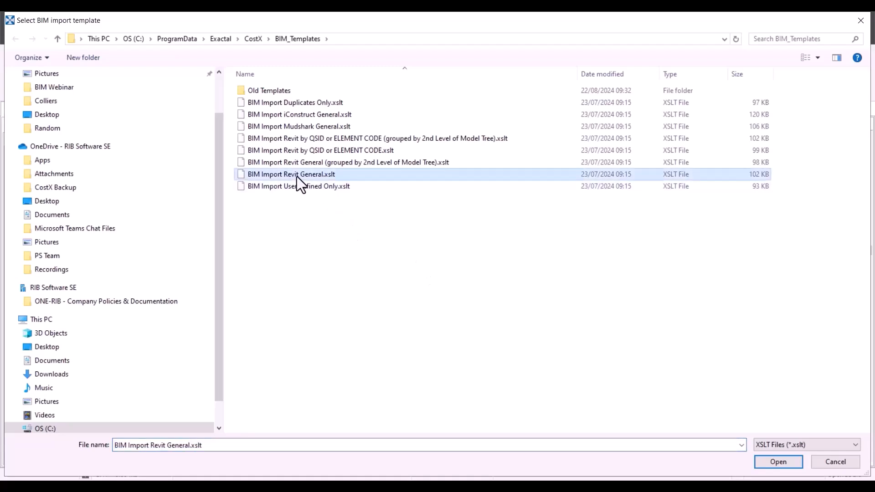
mouse_move(525, 312)
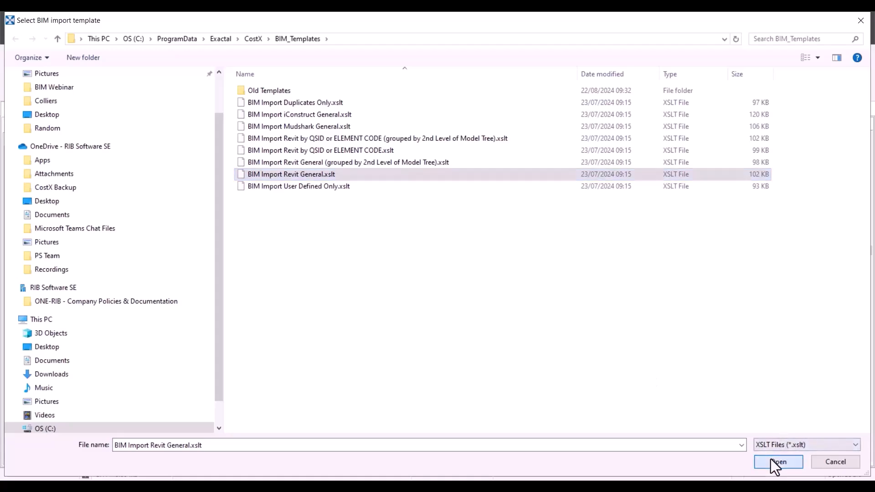
click(777, 460)
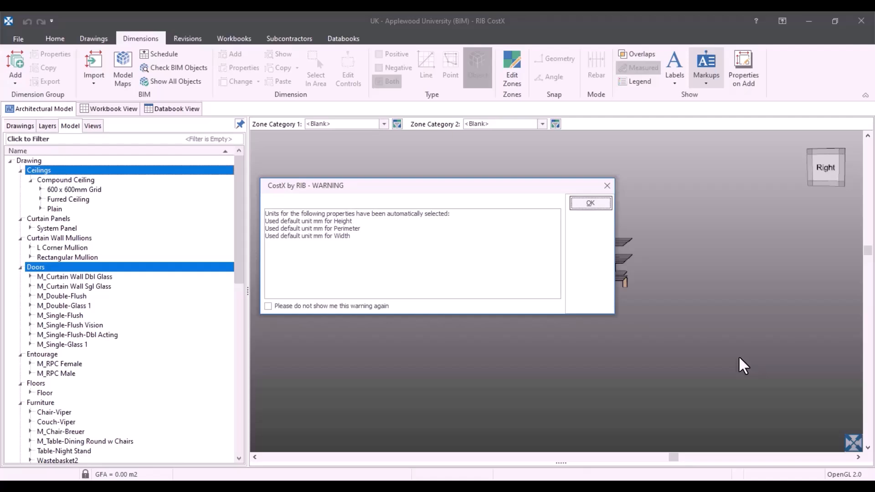
Acknowledge the default mm units warning and return to the Drawings tab's Dimension Groups
click(590, 203)
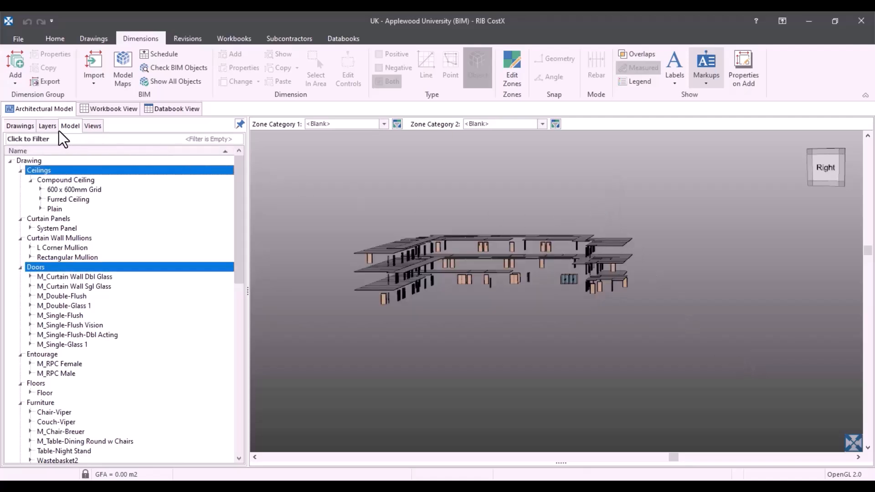
click(19, 125)
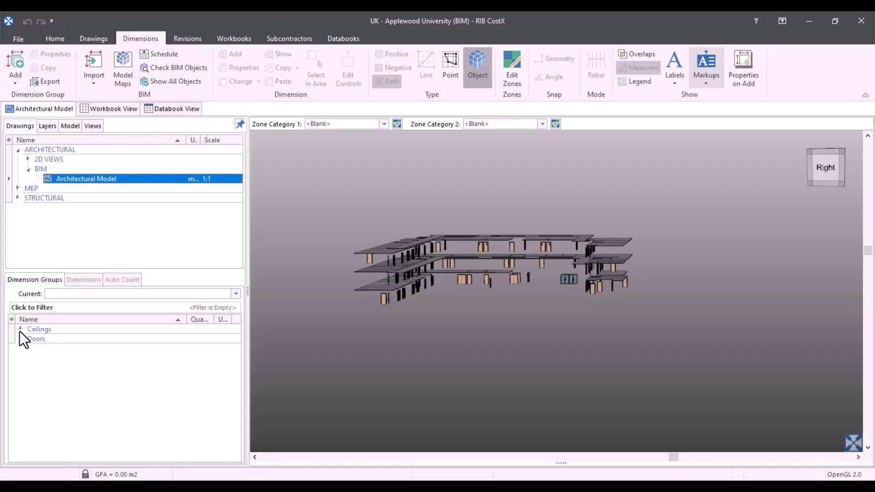
Expand the Ceilings and Doors dimension groups to review ceiling m2 areas and door counts
click(21, 329)
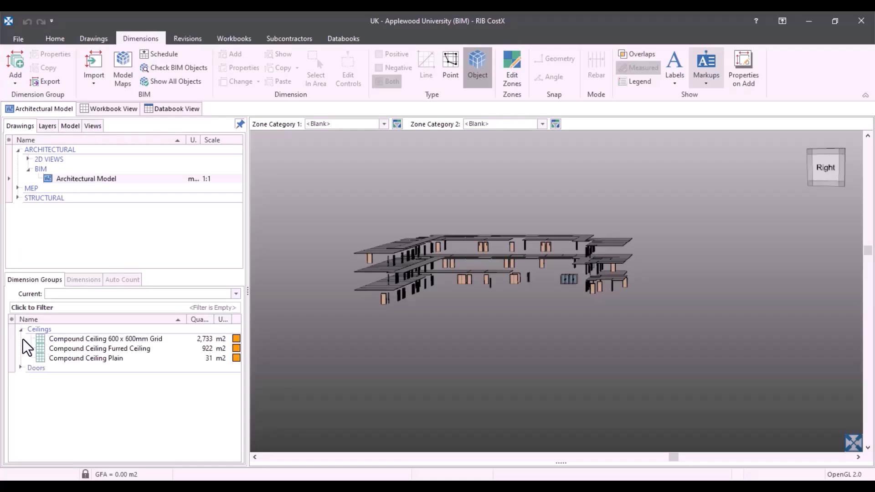
click(21, 368)
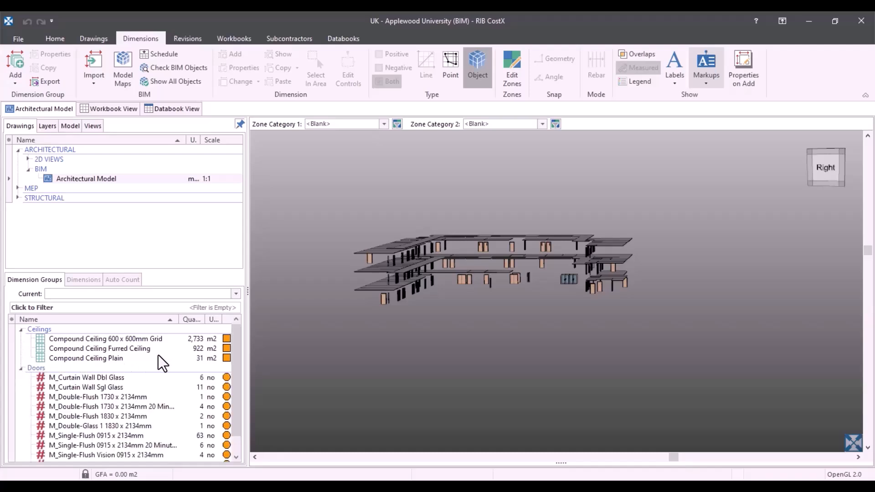
mouse_move(93, 350)
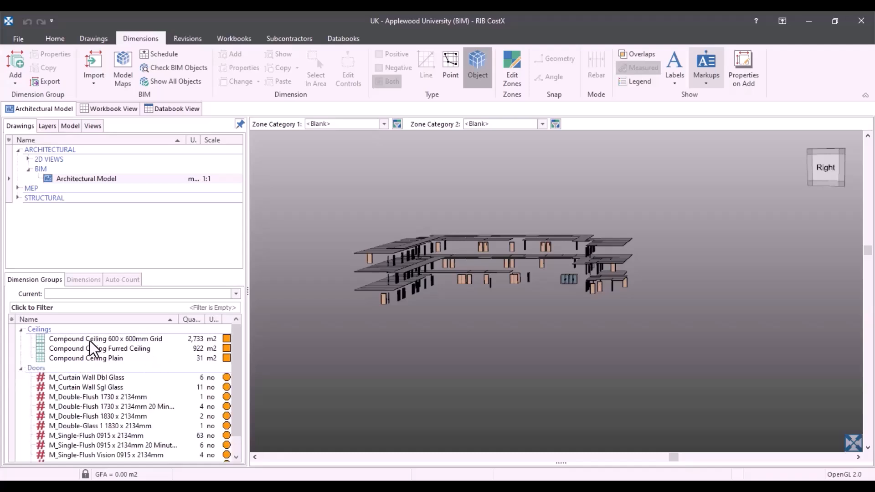
mouse_move(151, 346)
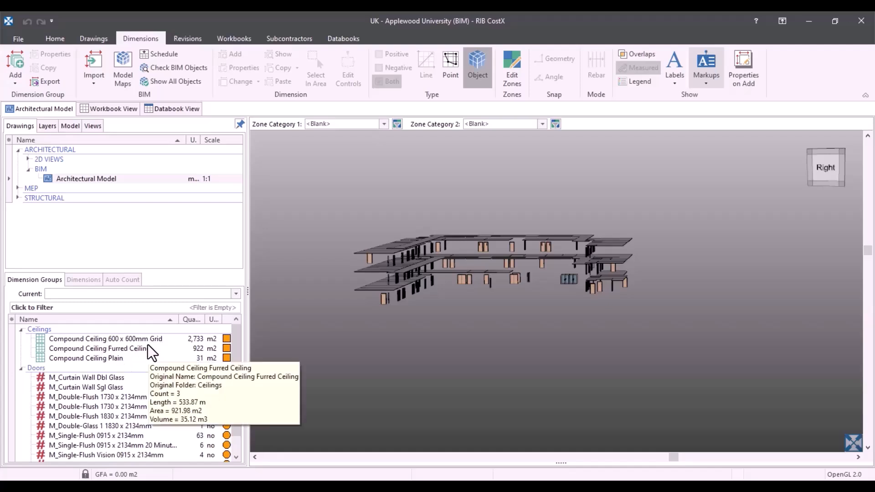
mouse_move(149, 343)
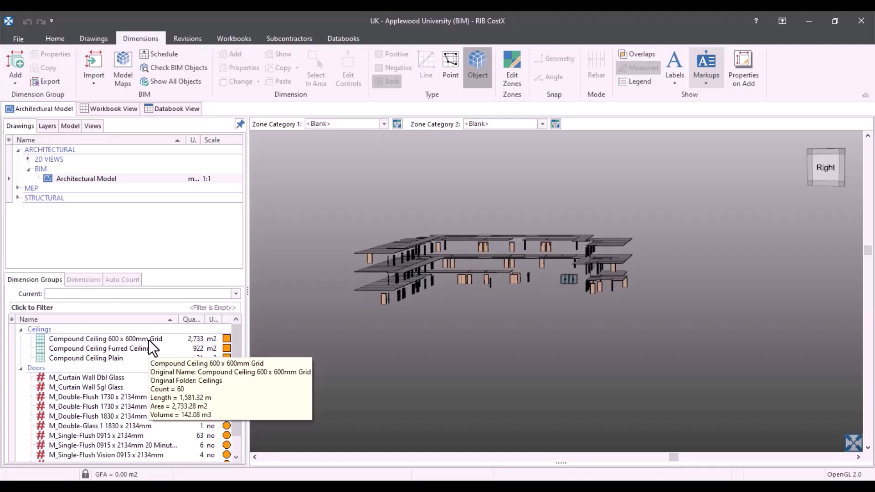
mouse_move(115, 381)
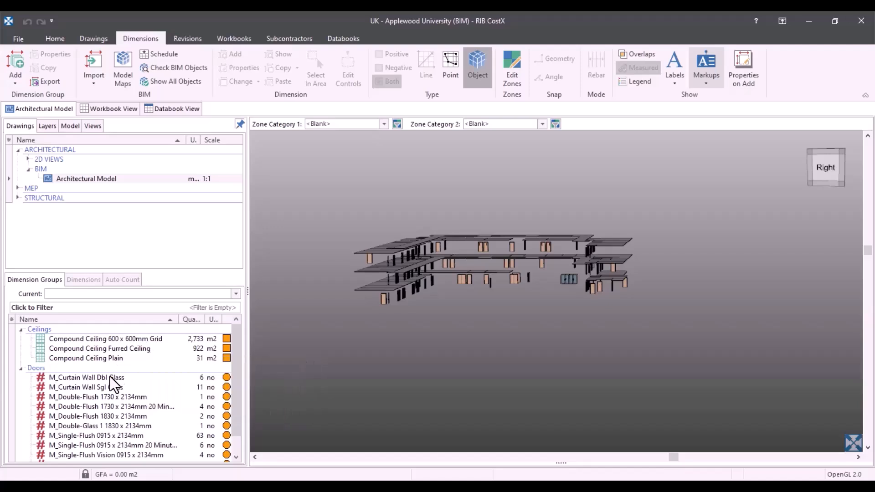
mouse_move(114, 419)
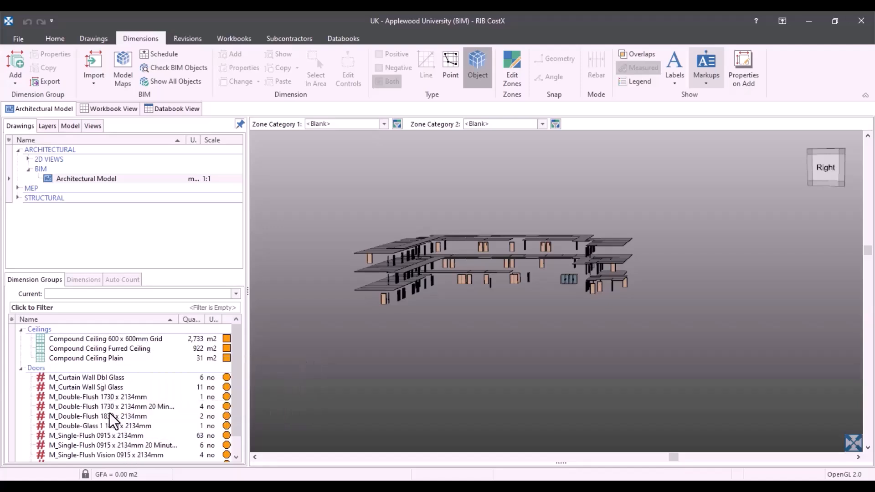
scroll(down, 3)
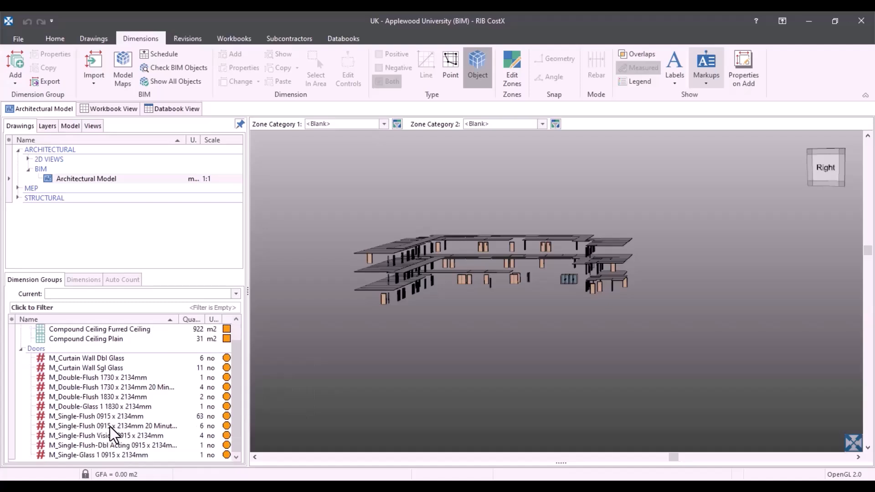
mouse_move(95, 416)
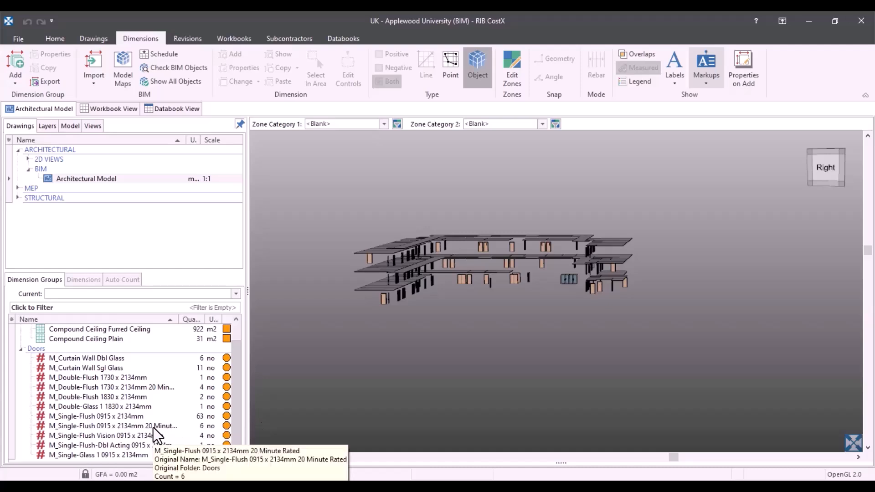
mouse_move(302, 368)
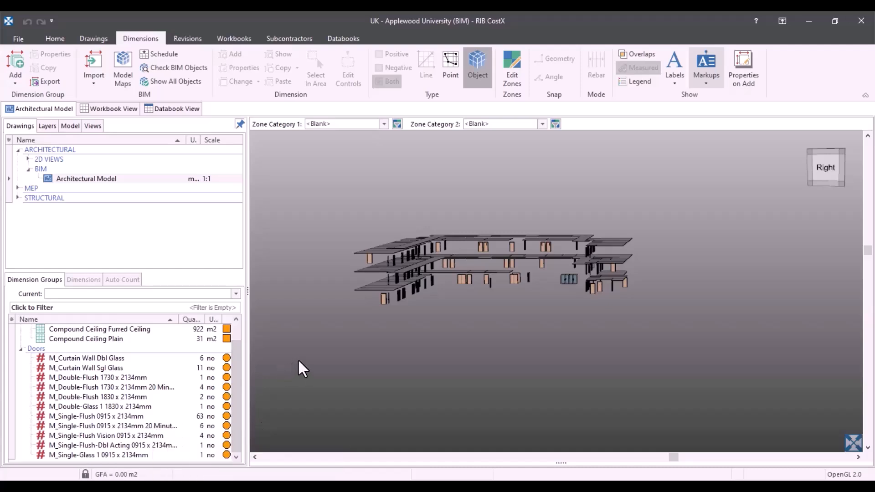
mouse_move(357, 356)
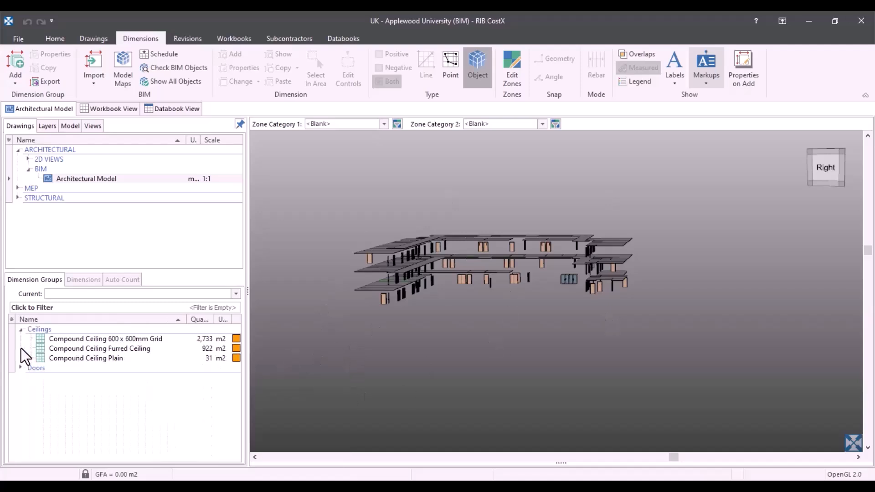
mouse_move(26, 335)
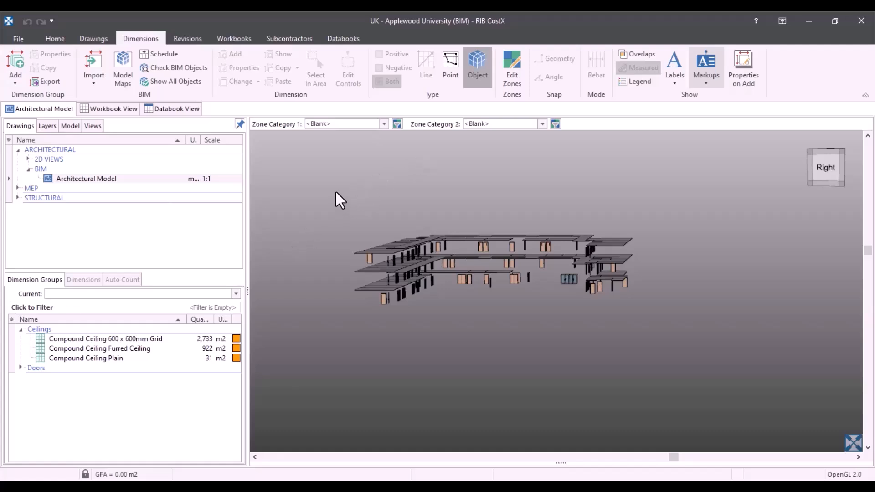
right_click(340, 200)
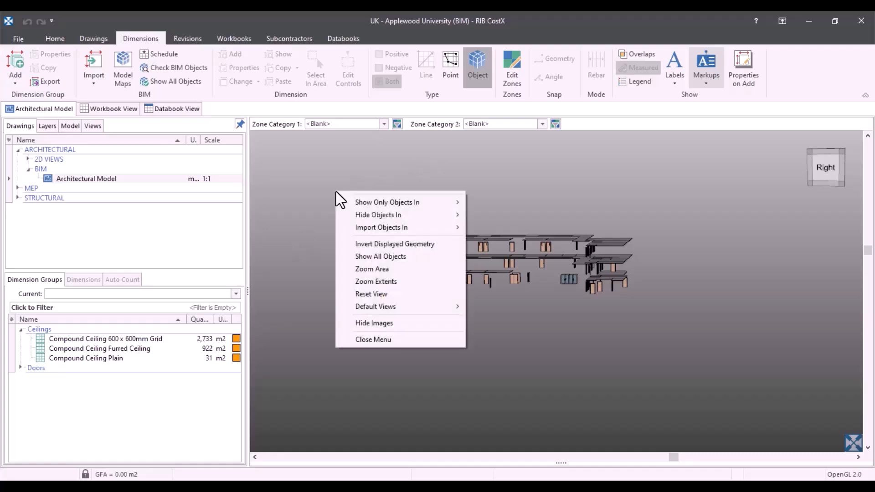
mouse_move(391, 262)
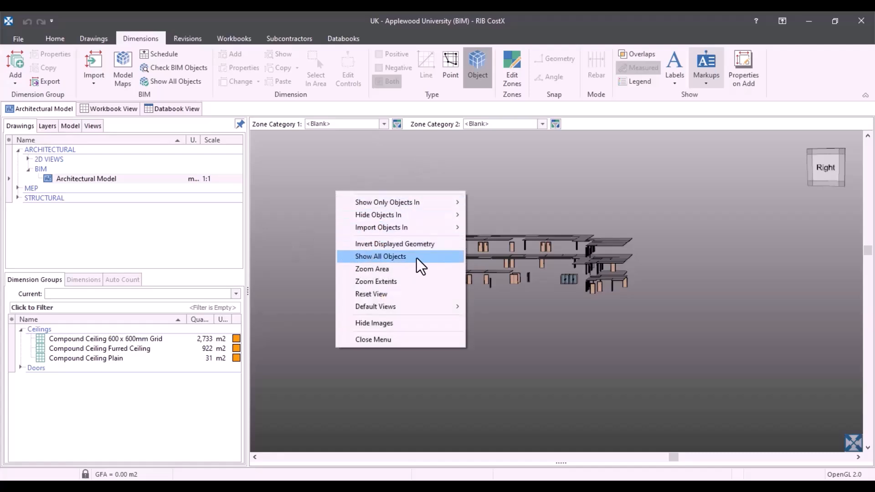
click(380, 256)
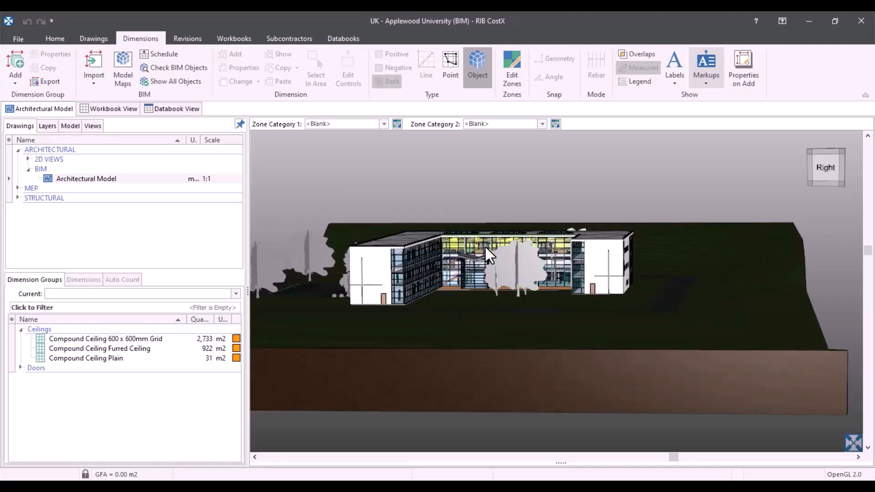
mouse_move(471, 313)
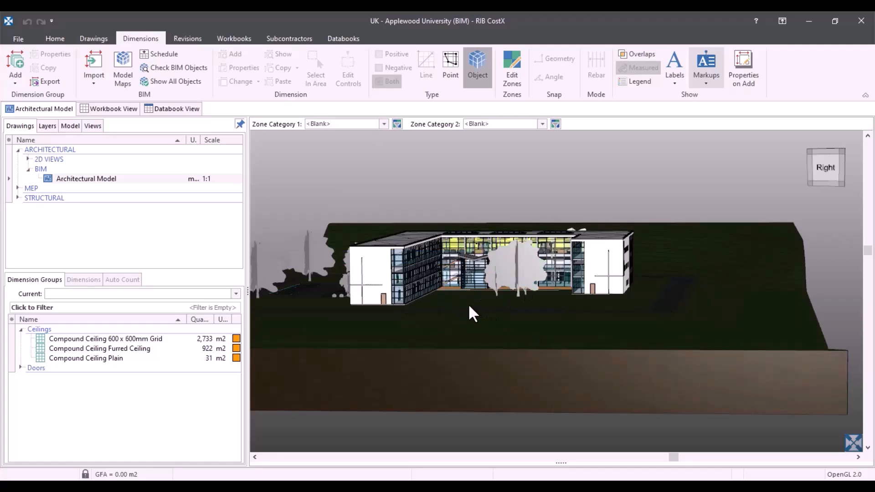
drag(474, 312, 401, 312)
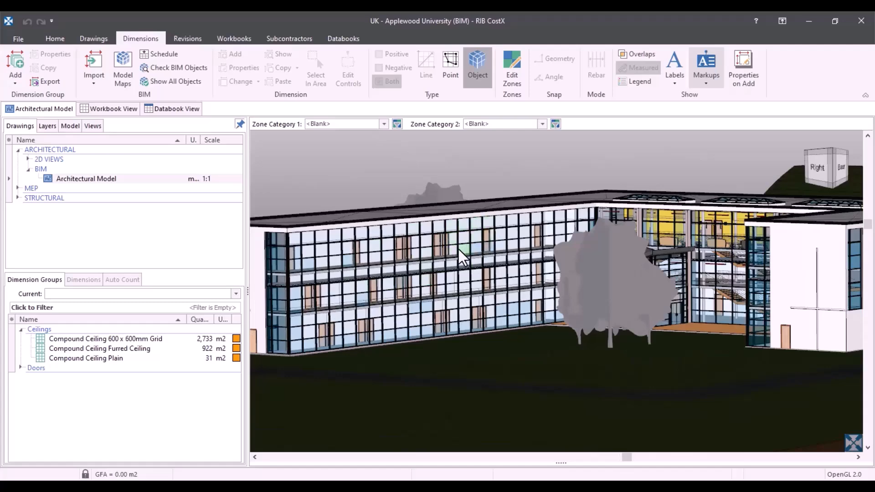
mouse_move(512, 261)
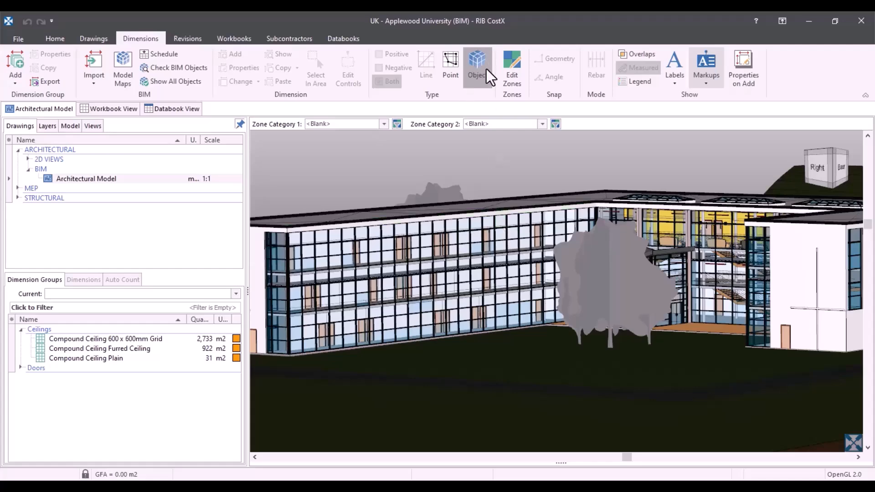
mouse_move(462, 245)
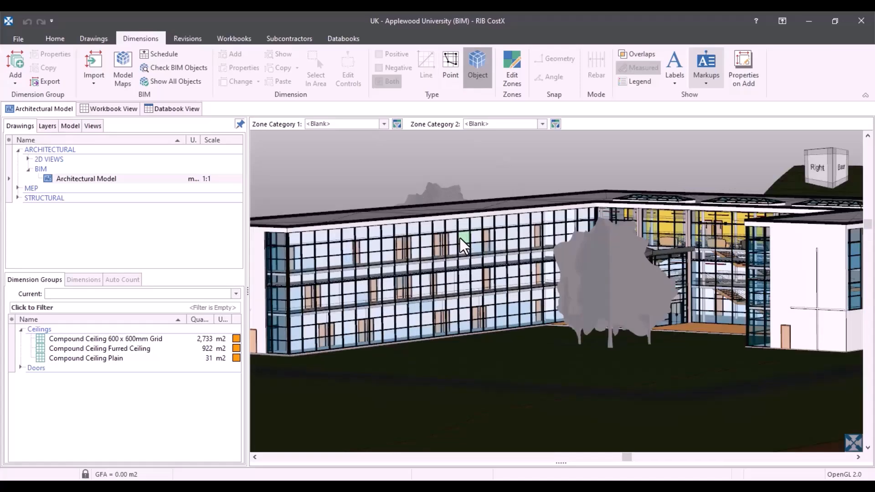
Show only the Curtain Panels (1349) objects via a glazed panel's context menu
right_click(463, 243)
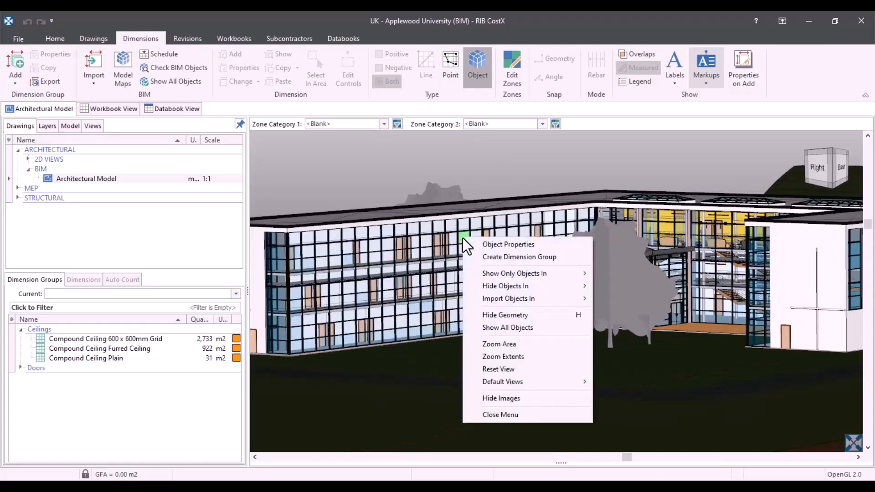
mouse_move(513, 272)
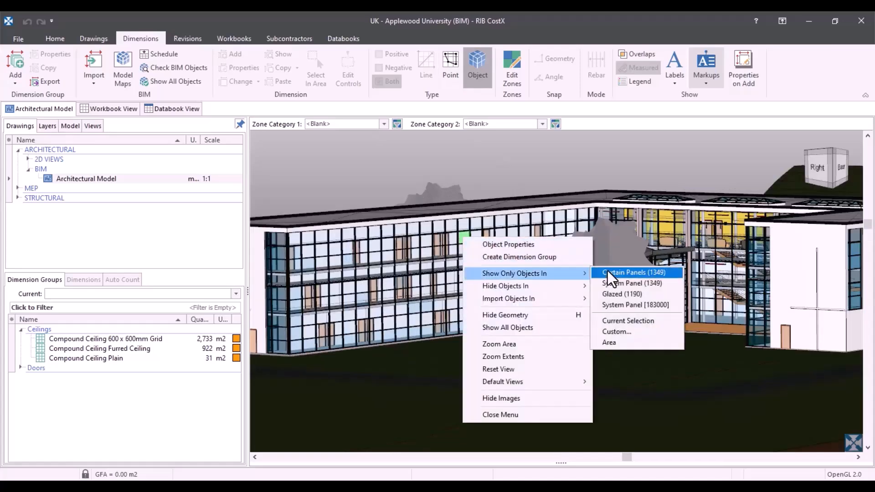
click(632, 272)
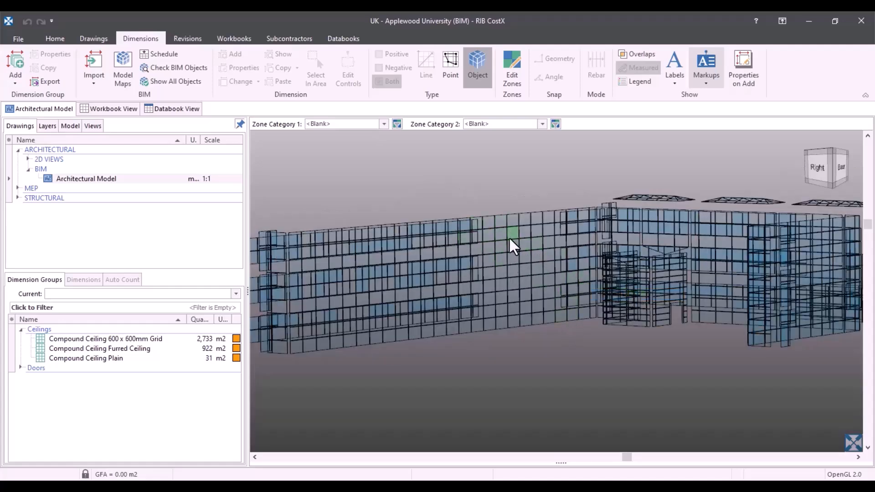
right_click(490, 239)
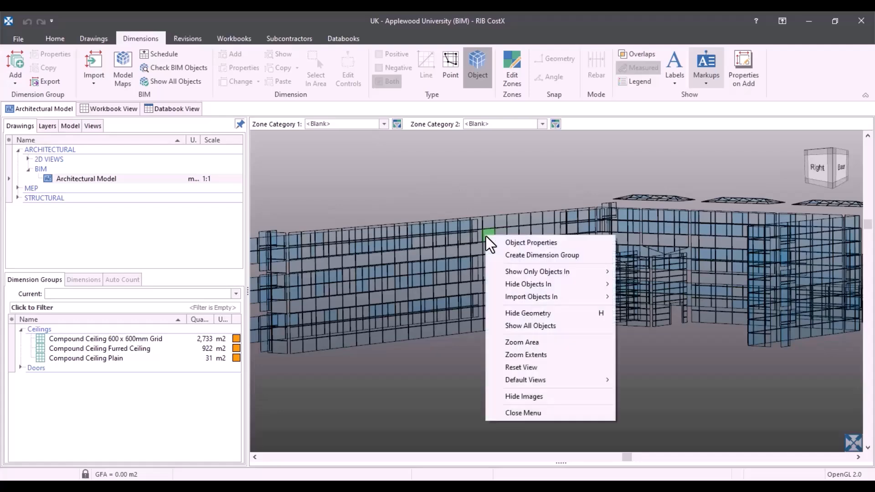
mouse_move(529, 255)
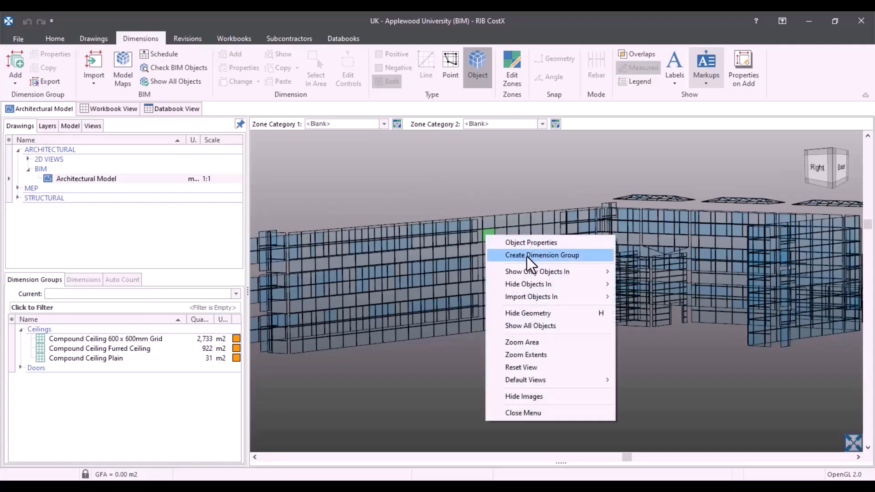
Create a Glazed Windows group in folder 'Windows', measured by Count with a purple positive colour
click(541, 255)
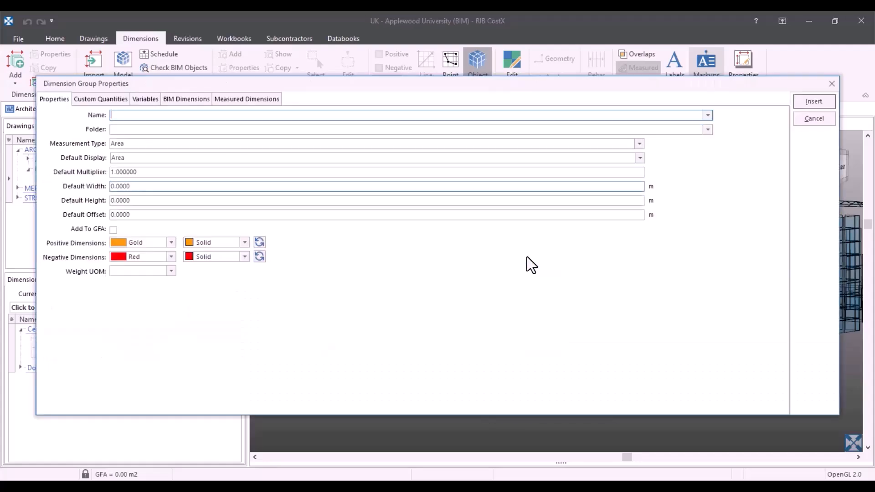
mouse_move(637, 226)
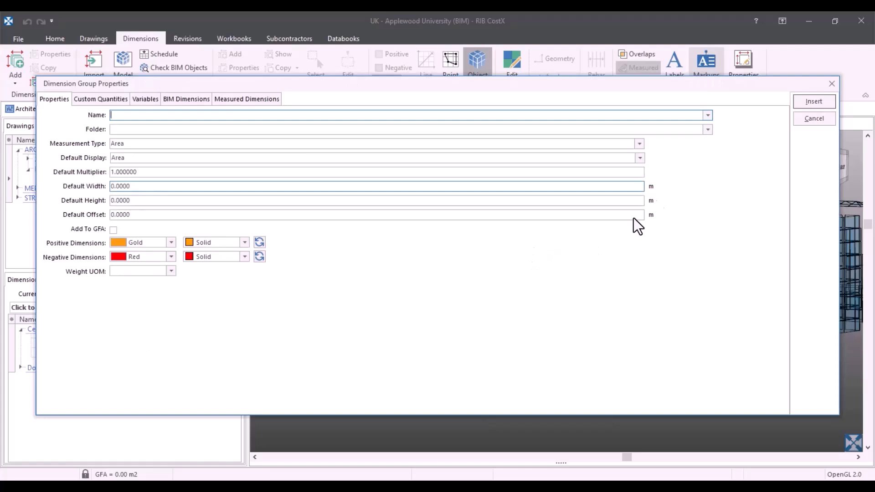
mouse_move(534, 261)
text(Glazed Windows)
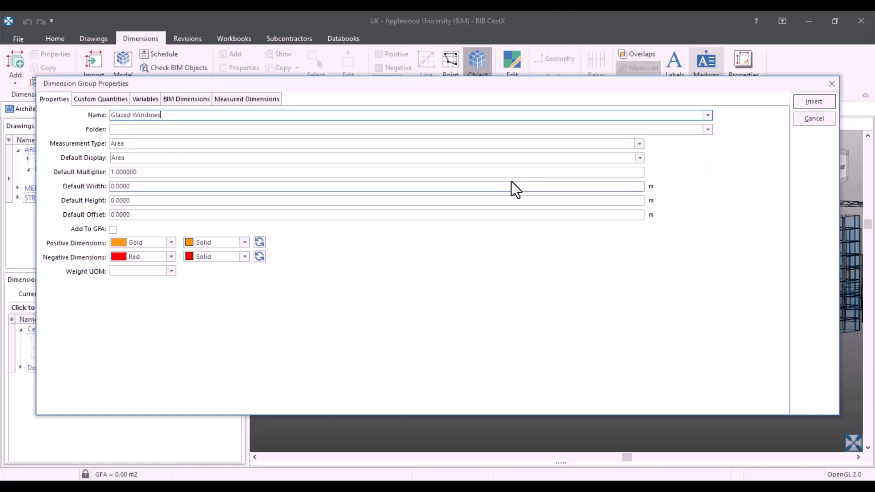
text(W)
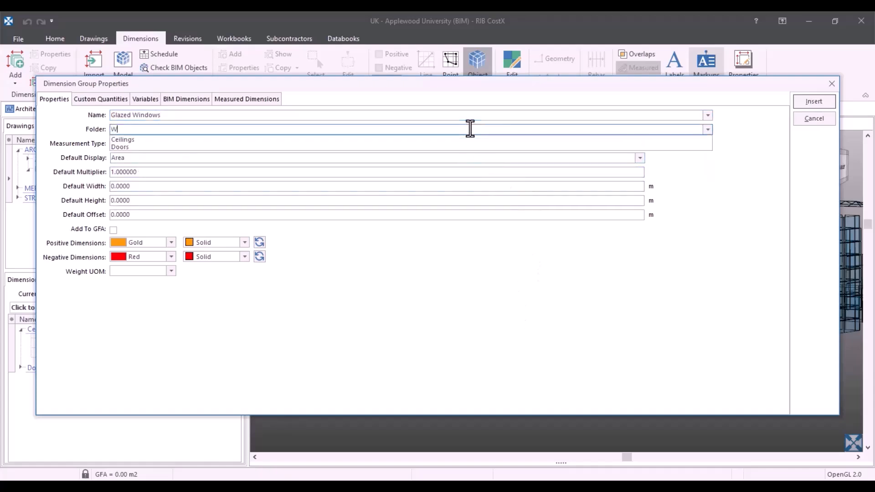
text(indows)
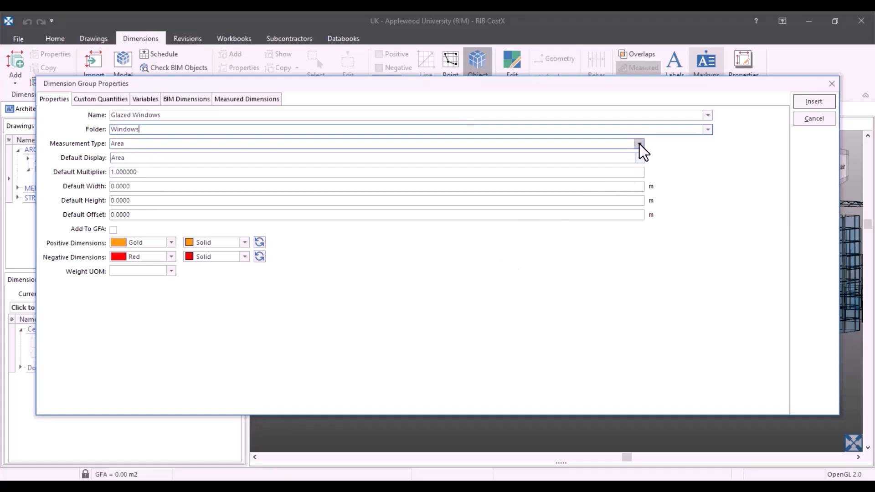
click(639, 143)
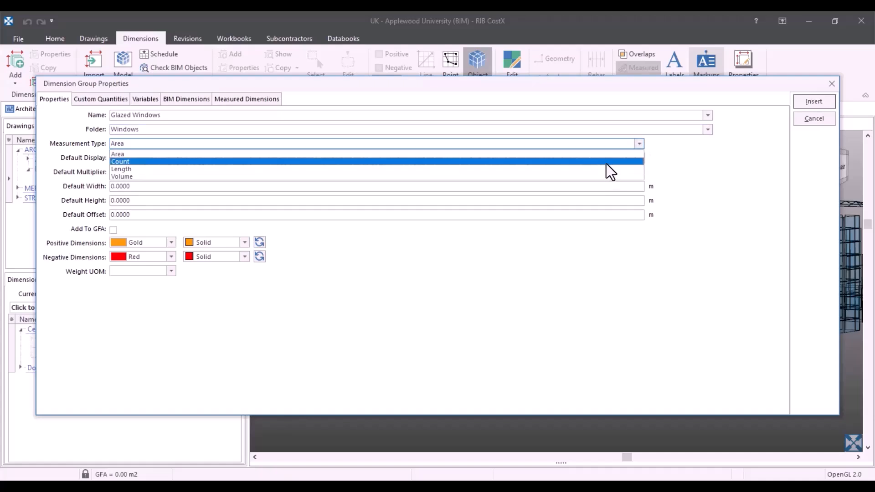
click(120, 161)
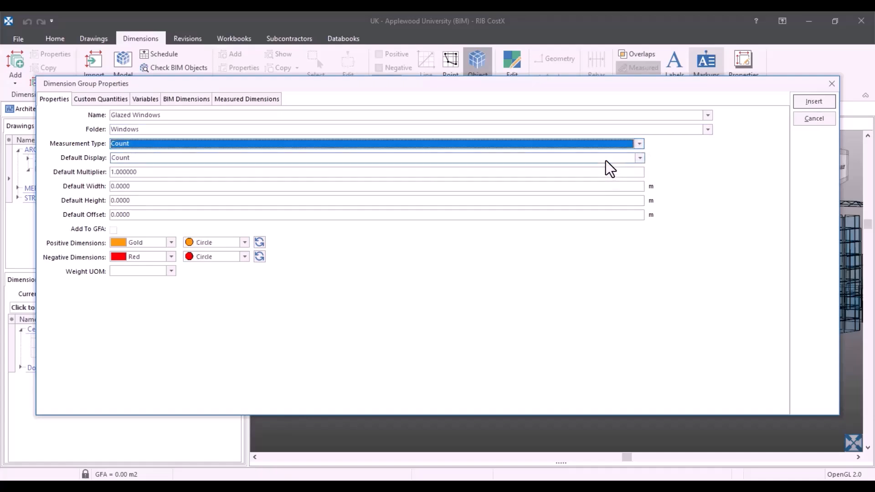
mouse_move(223, 245)
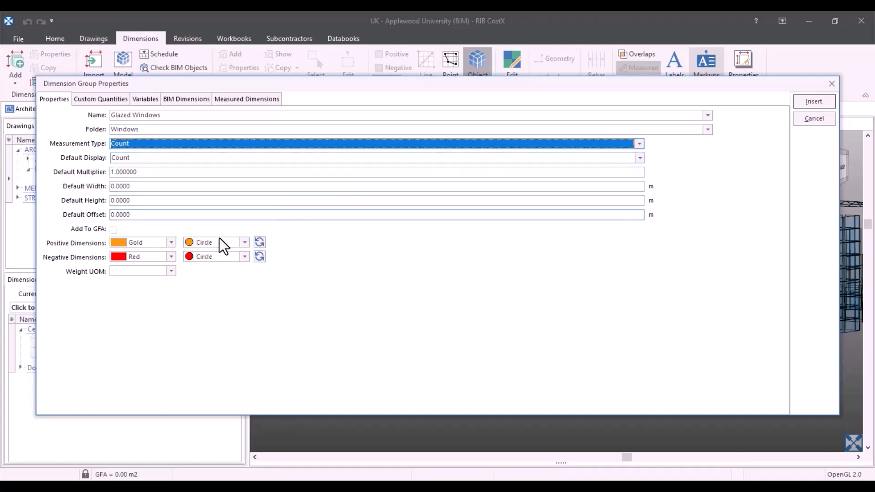
mouse_move(118, 251)
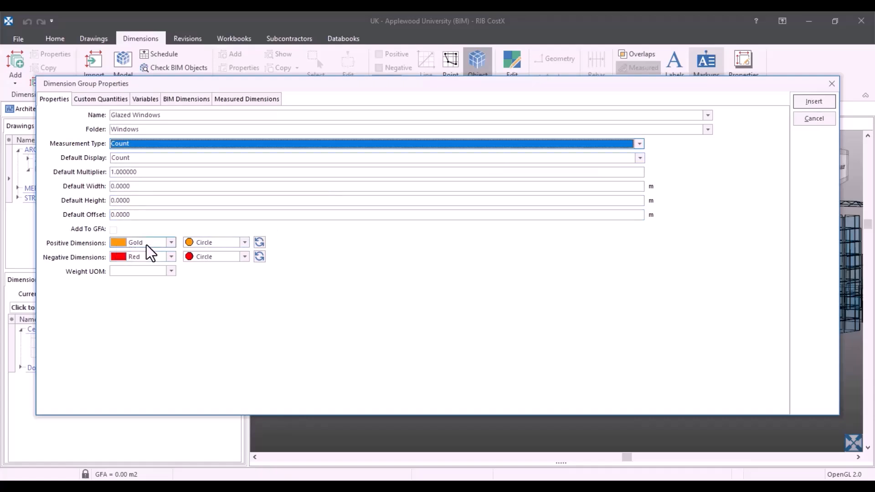
click(258, 243)
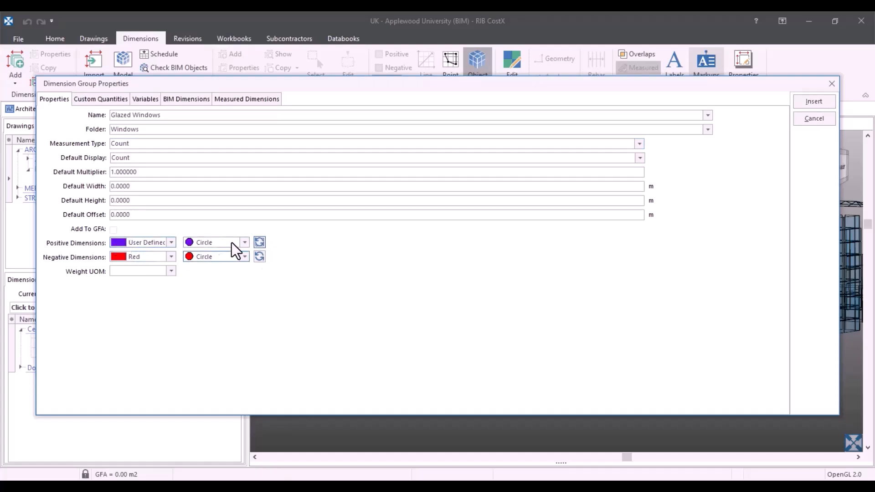
mouse_move(337, 242)
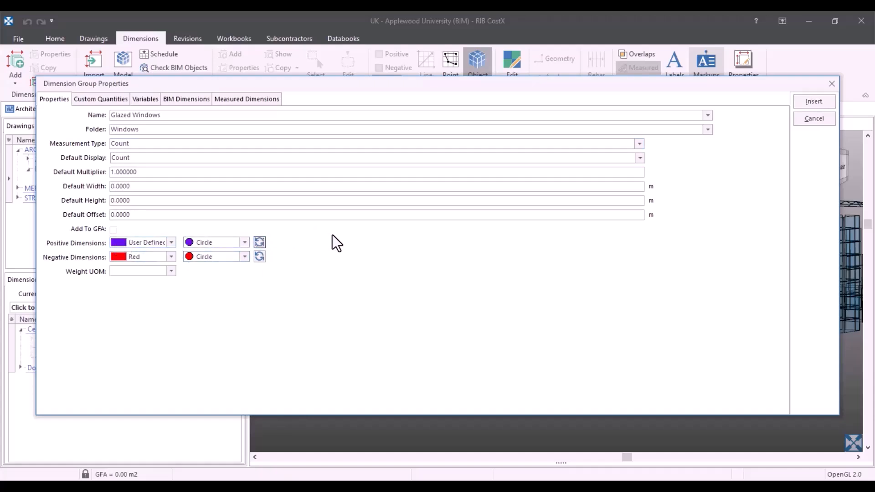
mouse_move(200, 108)
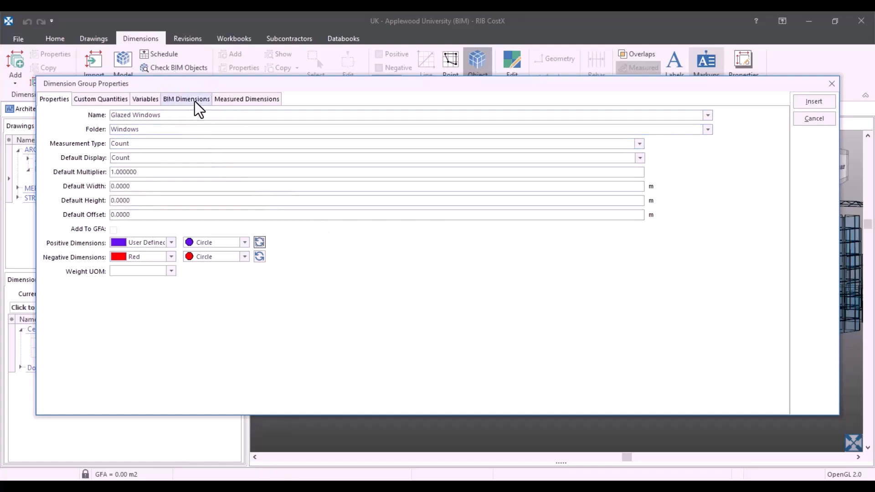
Open the expression editor for the Area field on the BIM Dimensions tab
click(186, 99)
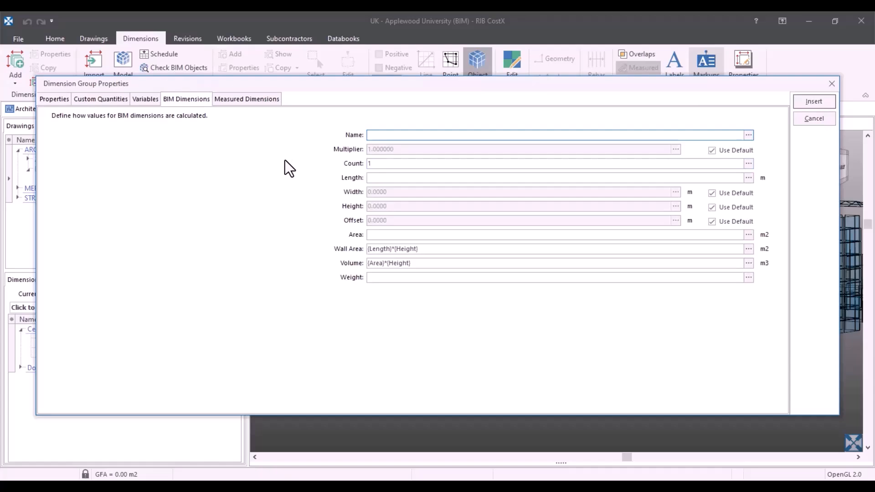
click(552, 135)
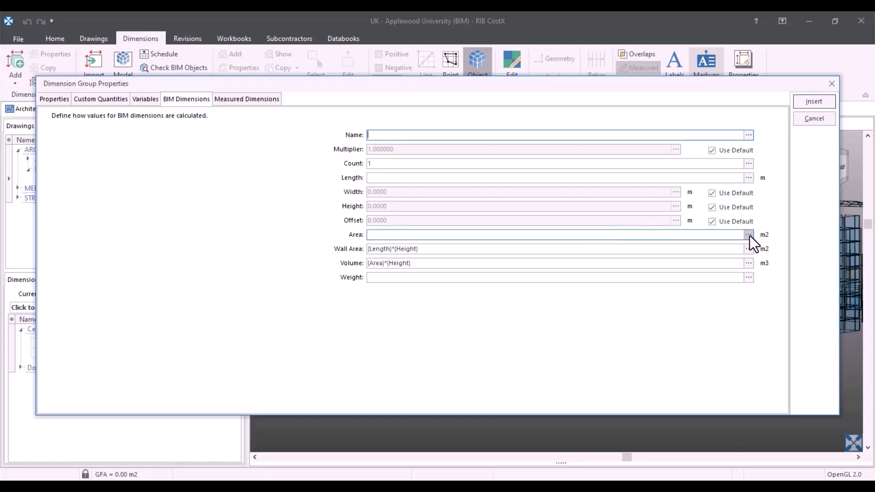
click(748, 234)
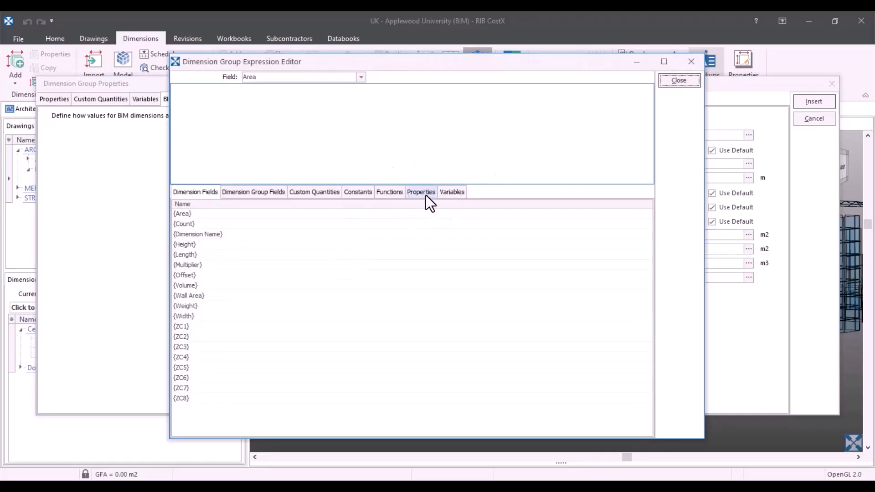
Insert the panel's [Area] property as the group's BIM Area formula and review the result
click(420, 191)
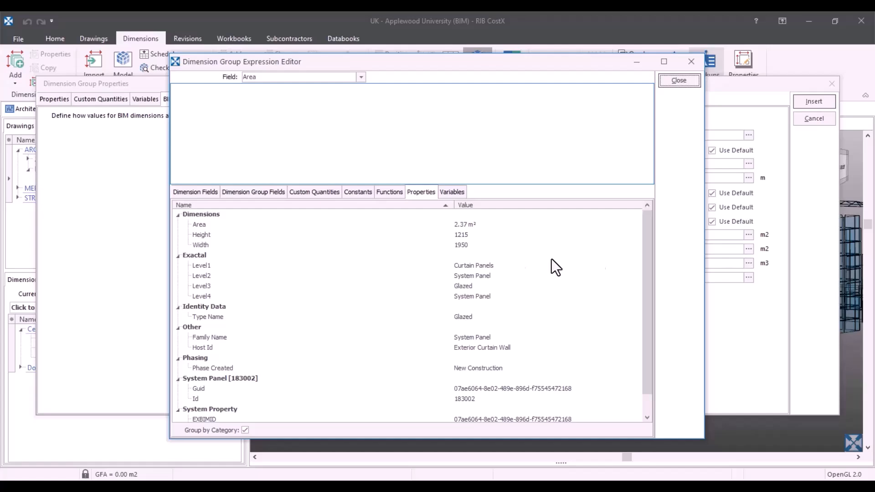
mouse_move(232, 267)
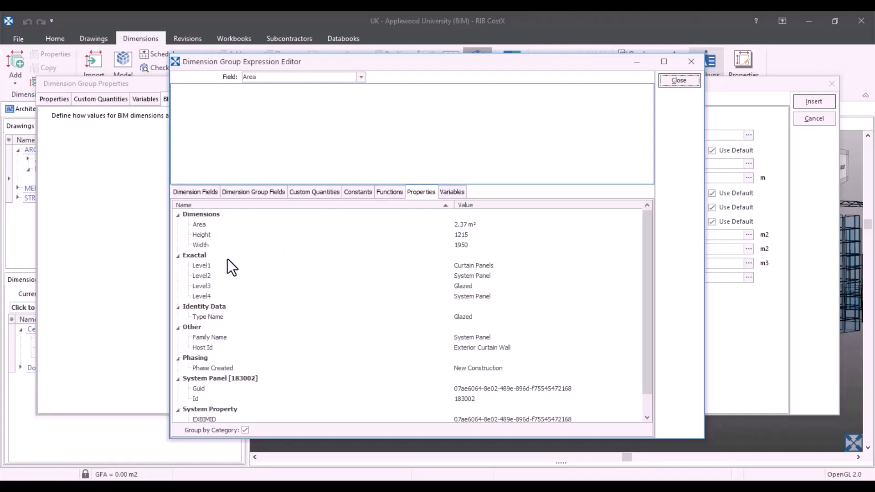
mouse_move(489, 337)
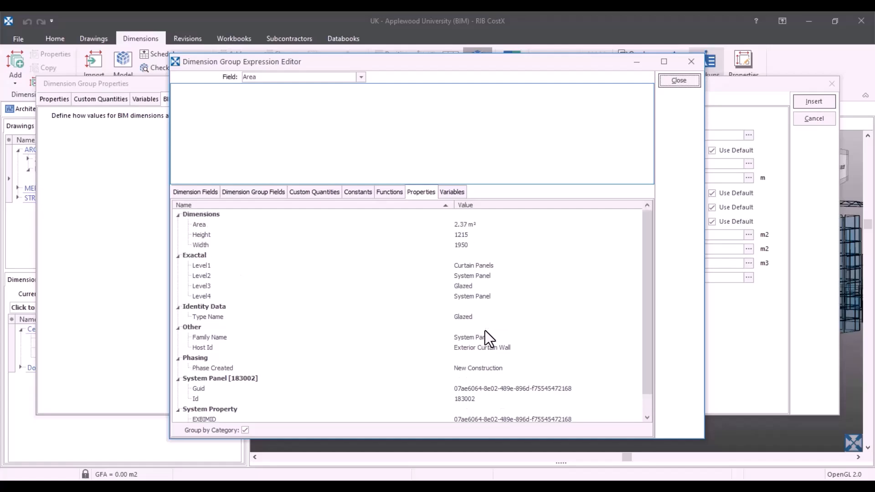
mouse_move(557, 315)
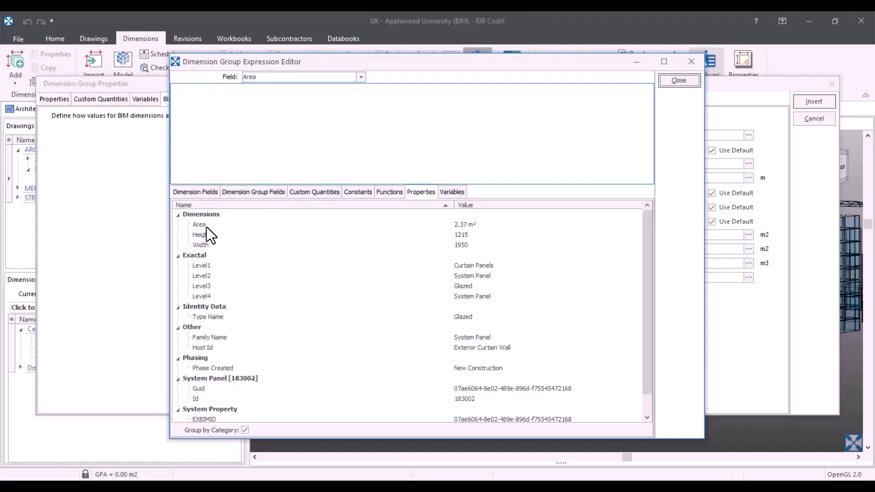
double_click(199, 224)
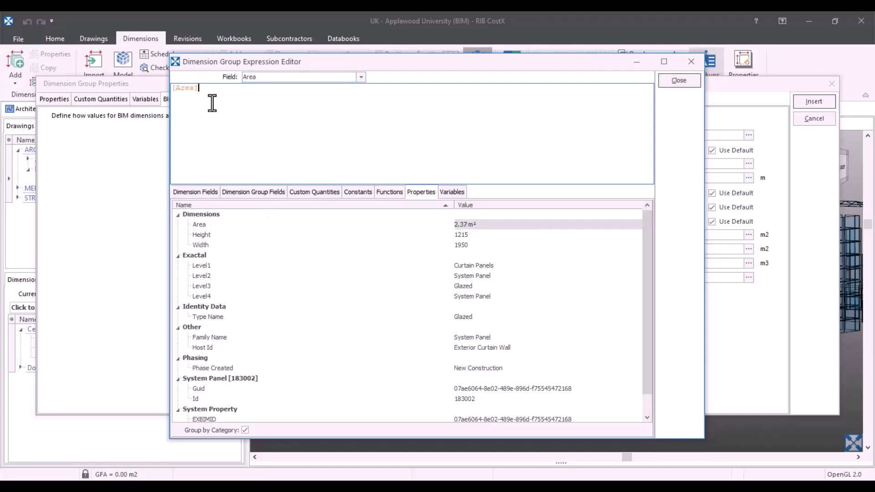
mouse_move(343, 168)
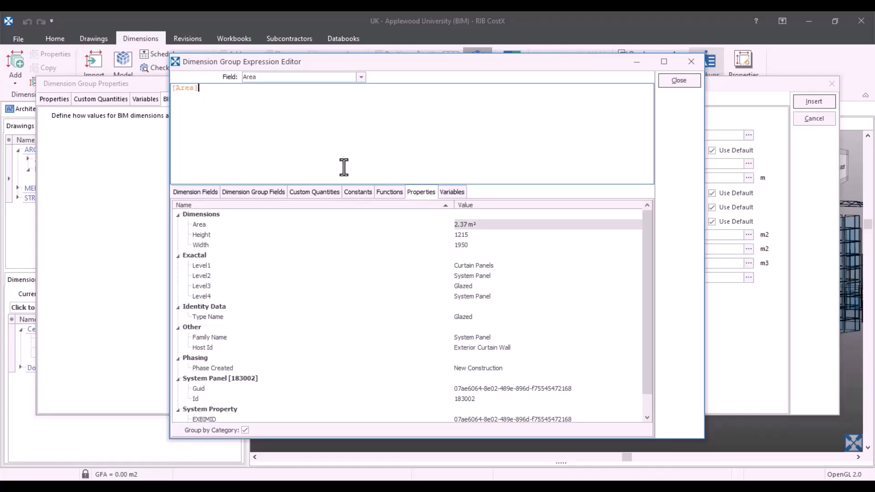
mouse_move(471, 234)
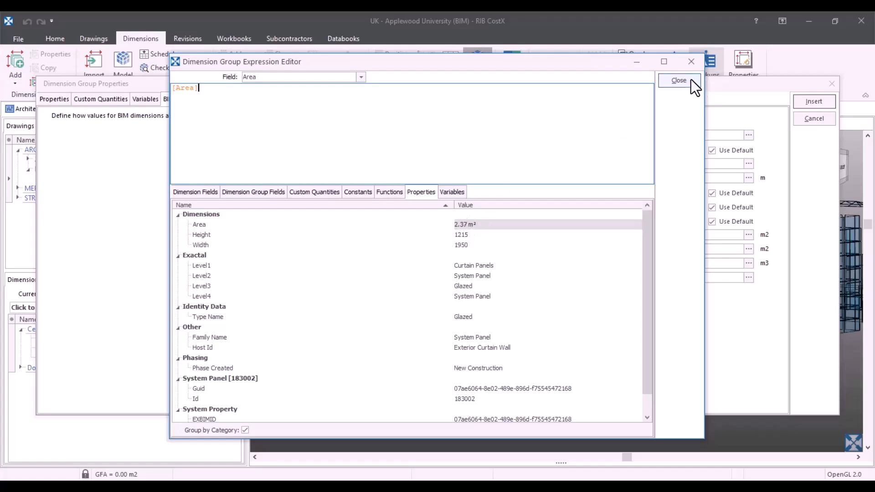
click(678, 81)
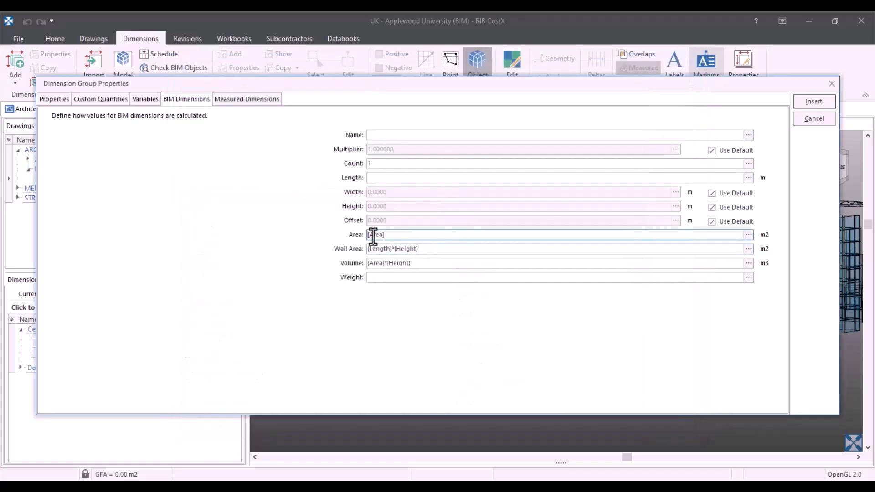
Insert the Glazed Windows count group into the Windows folder from its general properties
click(54, 98)
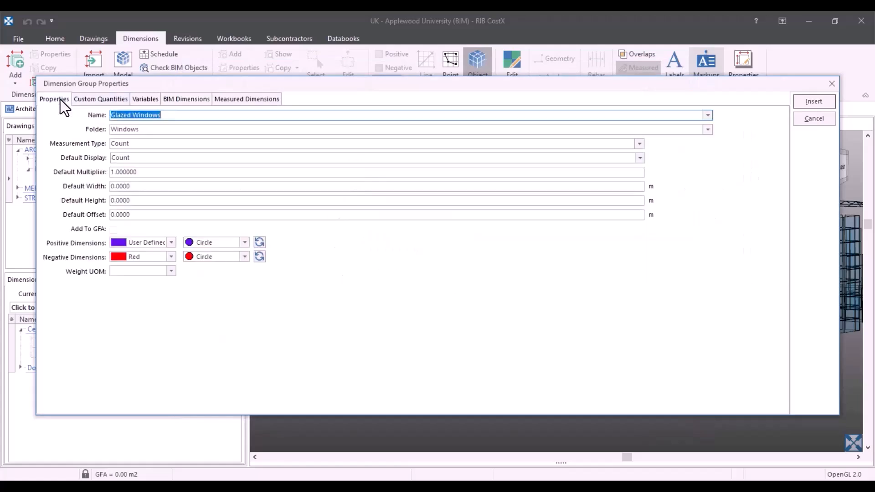
mouse_move(378, 247)
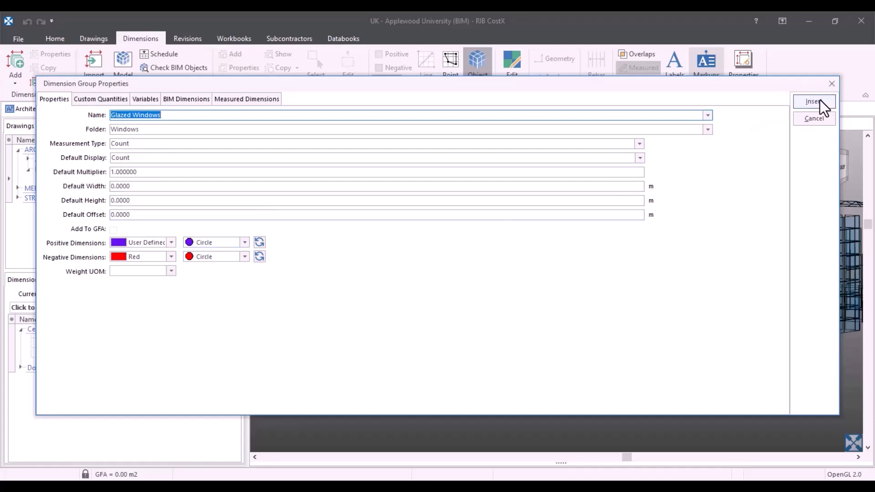
click(813, 101)
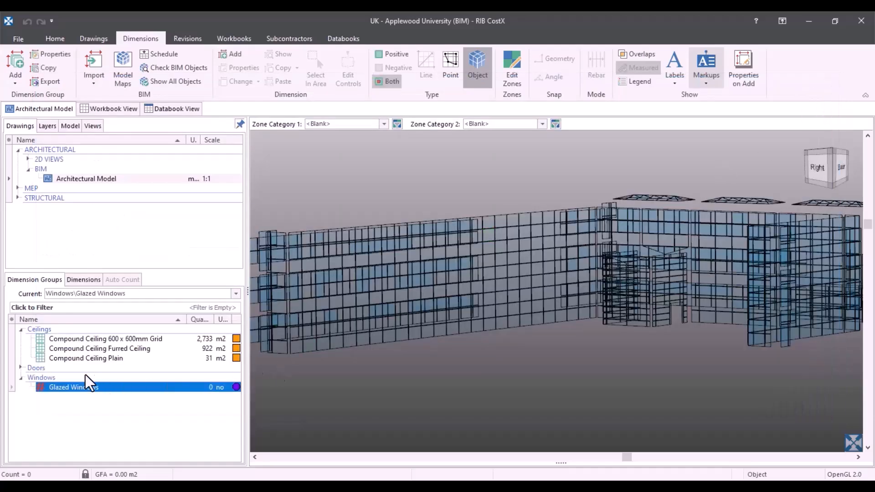
mouse_move(47, 388)
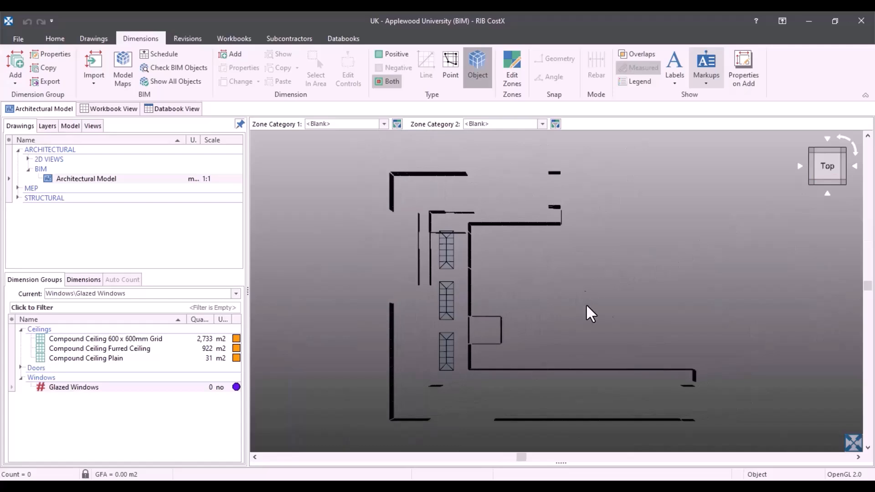
mouse_move(579, 275)
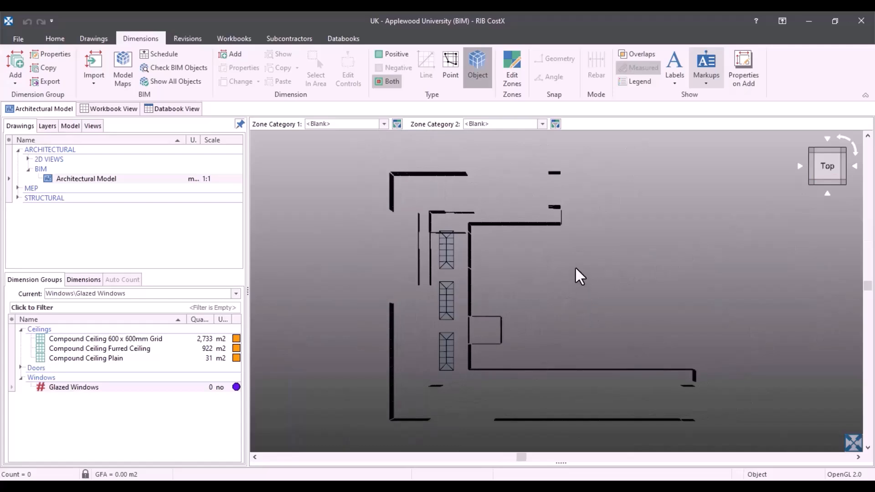
mouse_move(602, 263)
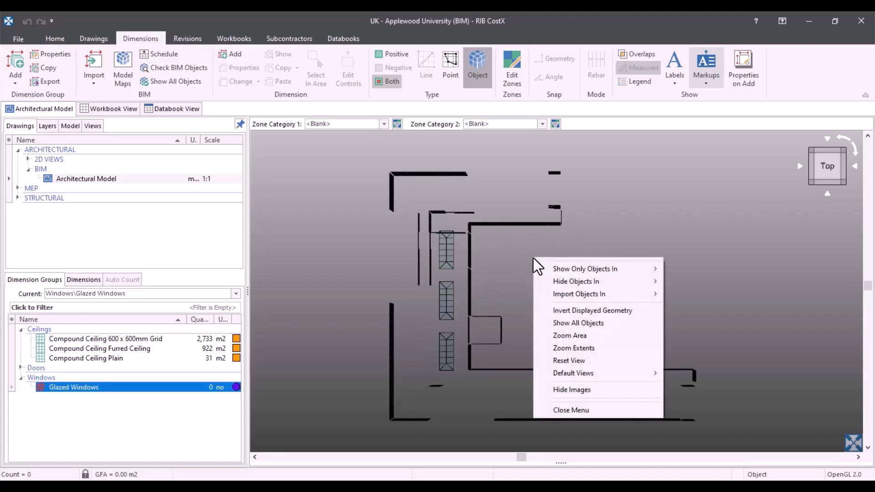
mouse_move(575, 282)
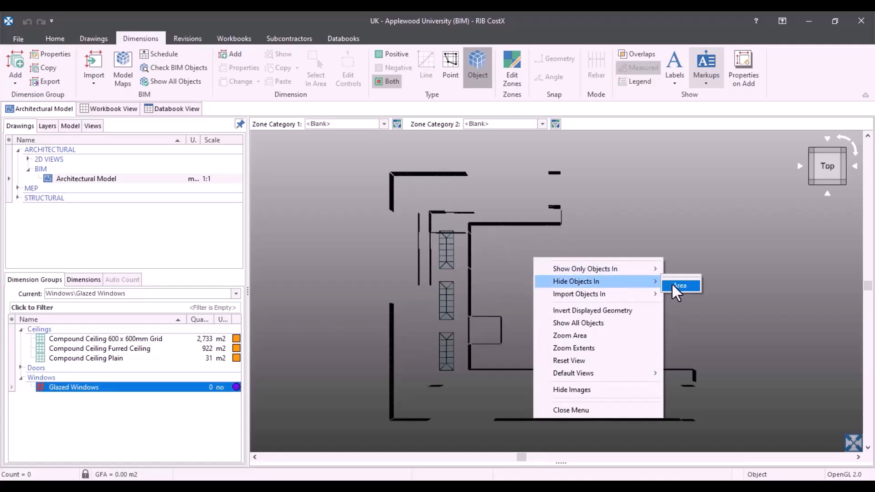
Hide three sets of non-window objects in the plan by area, including the small square object
click(678, 285)
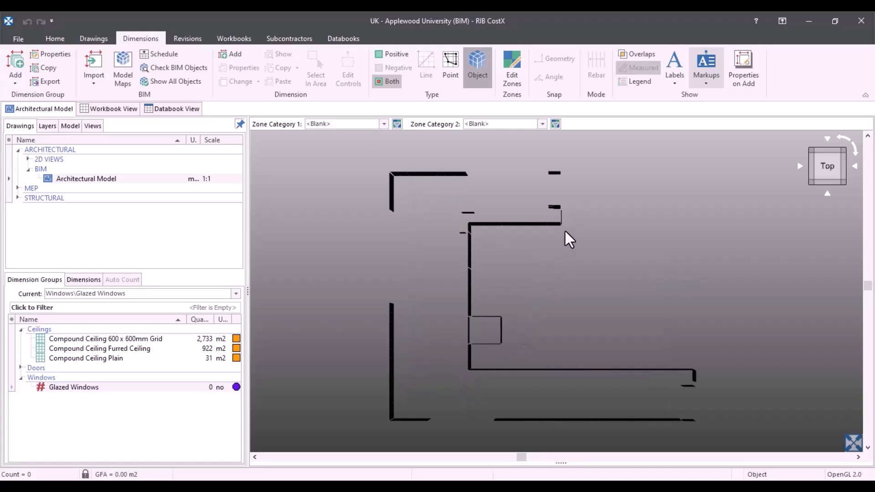
mouse_move(613, 250)
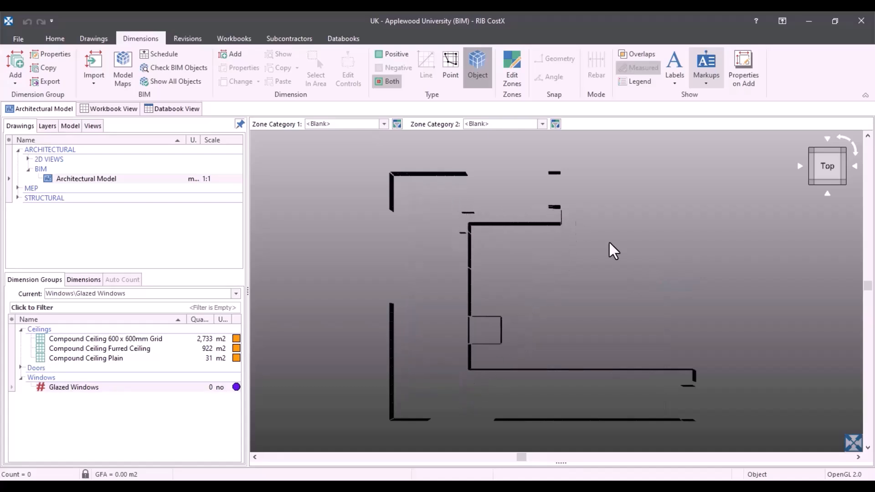
right_click(613, 249)
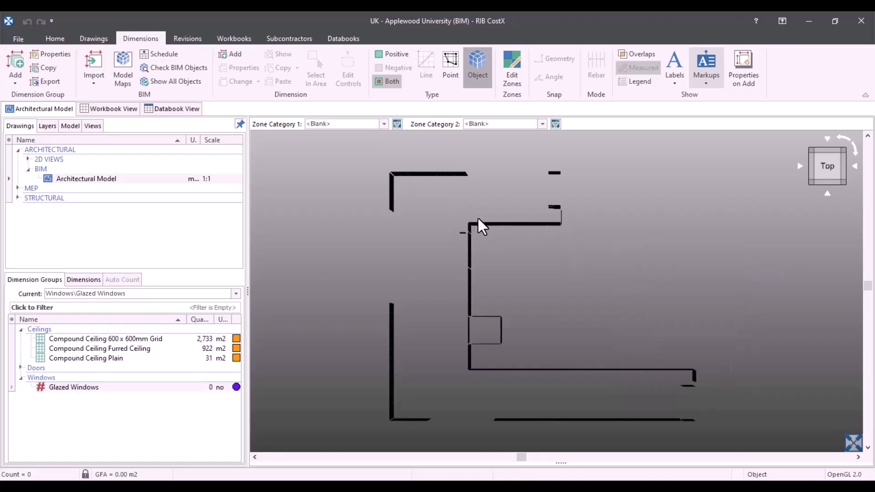
right_click(481, 227)
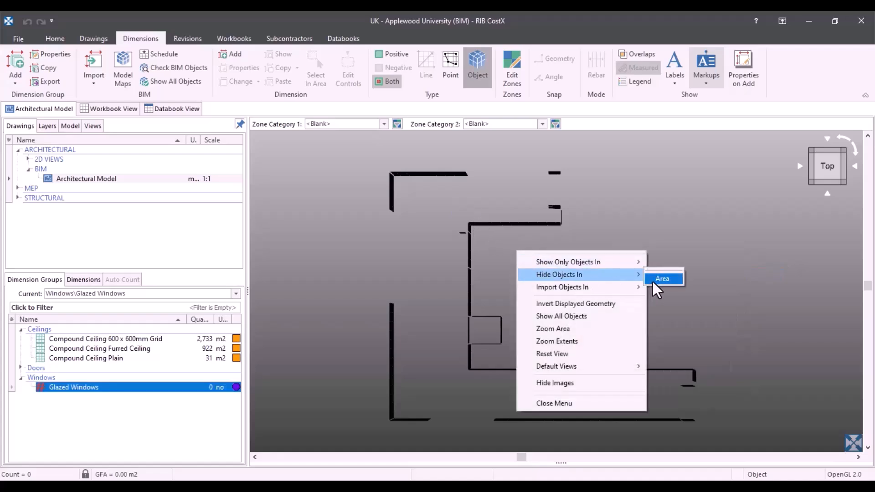
click(662, 279)
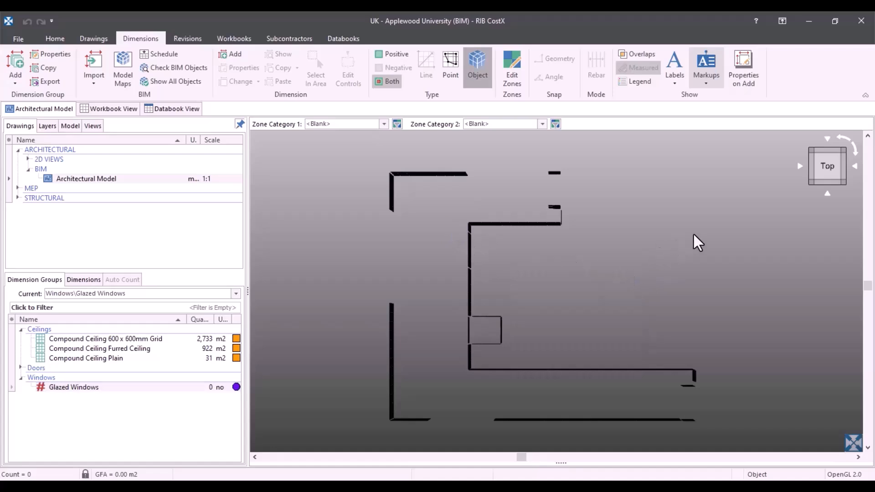
mouse_move(512, 317)
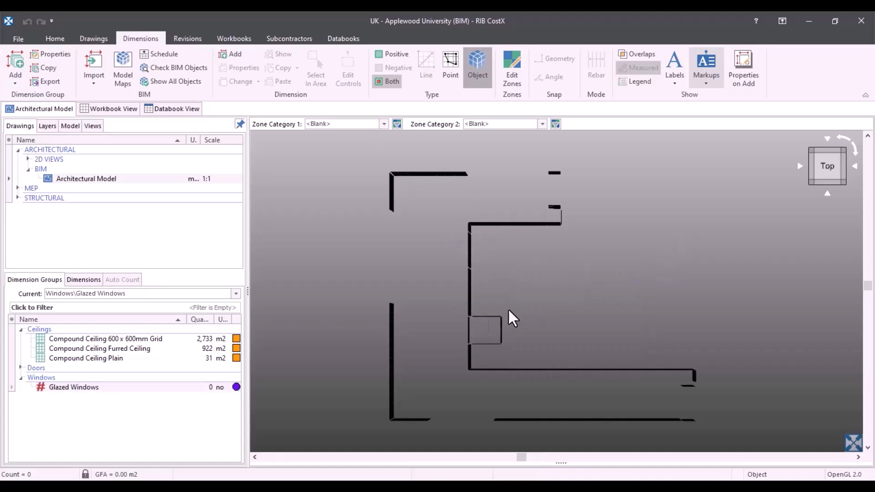
mouse_move(580, 281)
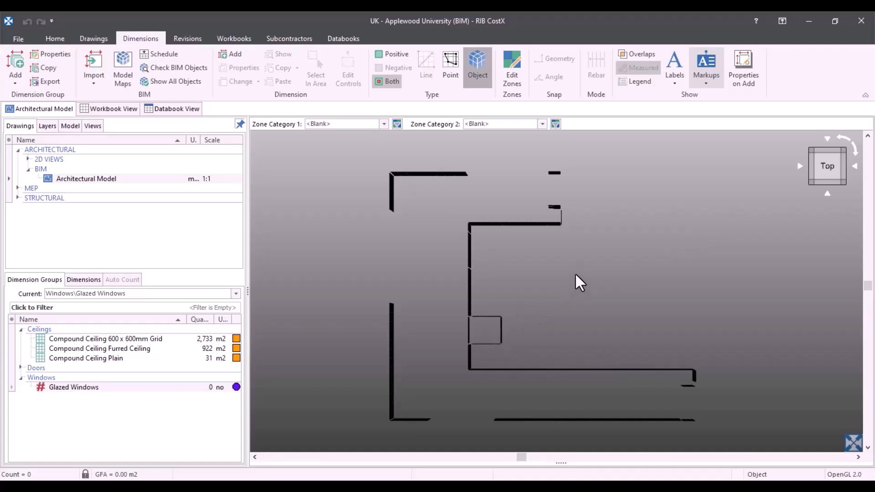
right_click(579, 281)
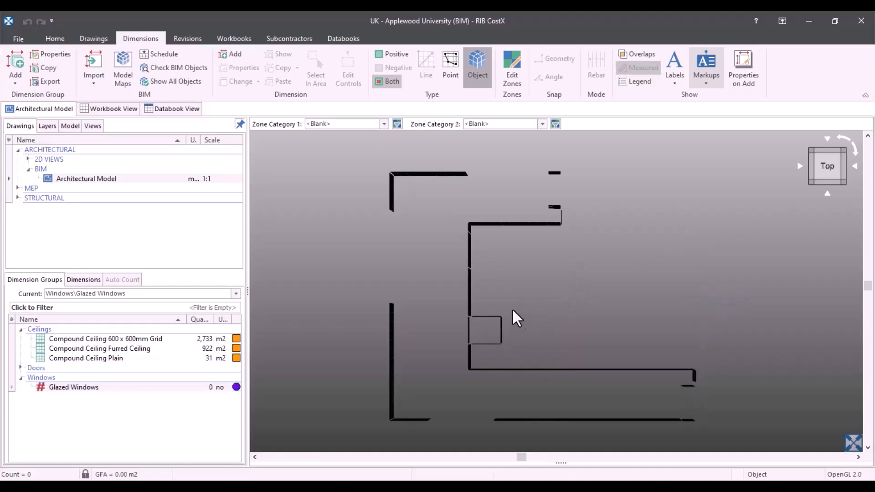
click(481, 309)
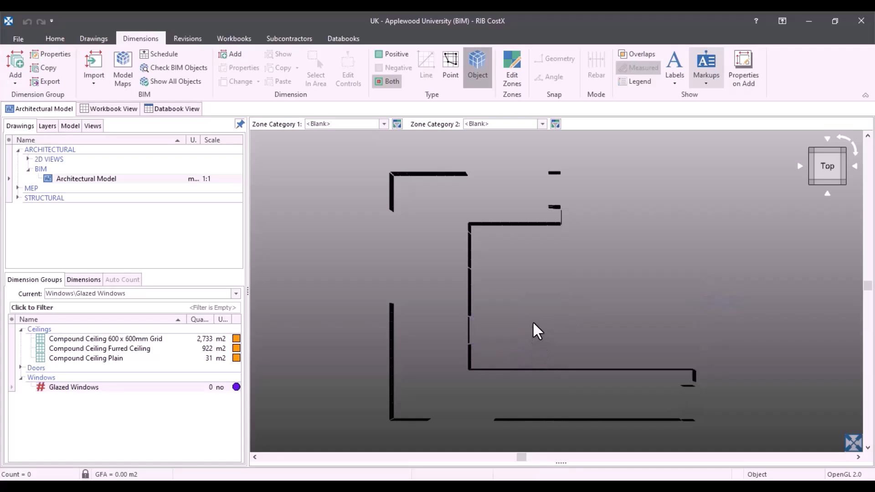
mouse_move(699, 332)
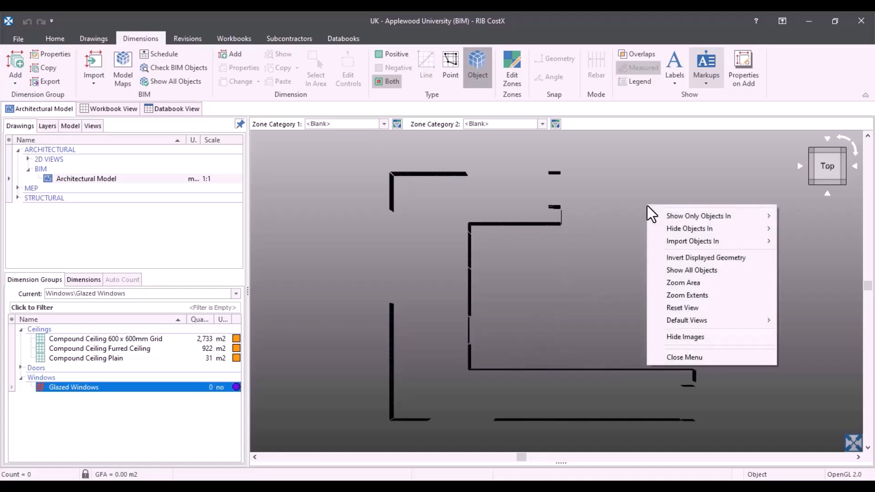
mouse_move(691, 241)
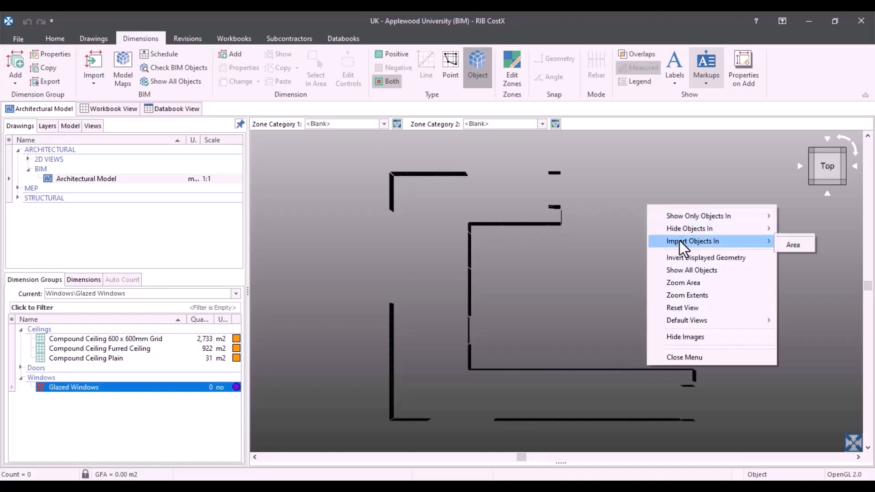
mouse_move(792, 244)
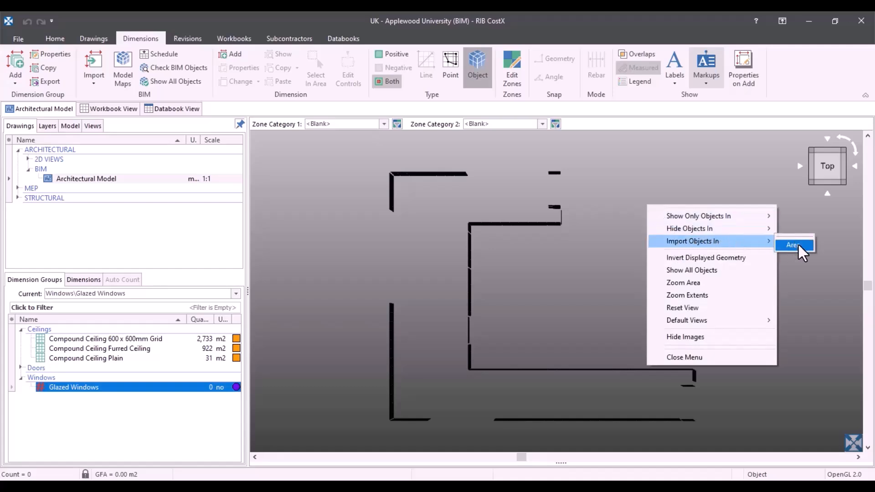
Import the visible windows within an area, bringing the Glazed Windows count to 888
click(793, 246)
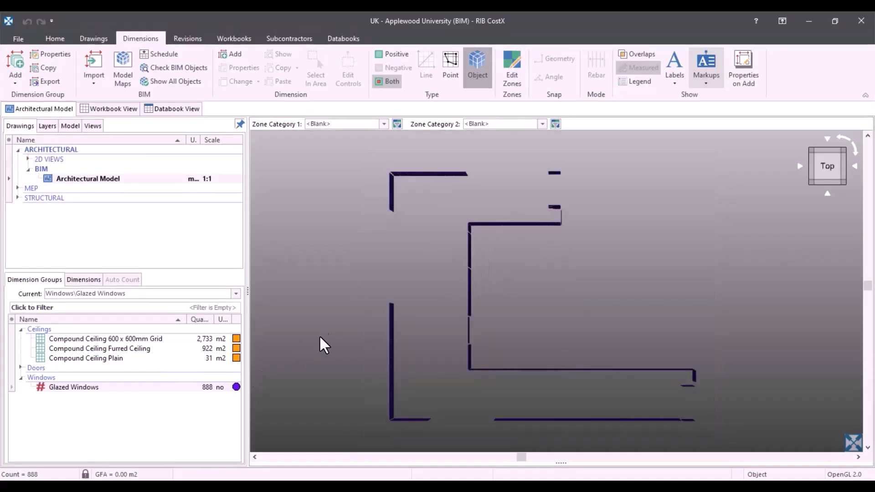
click(73, 387)
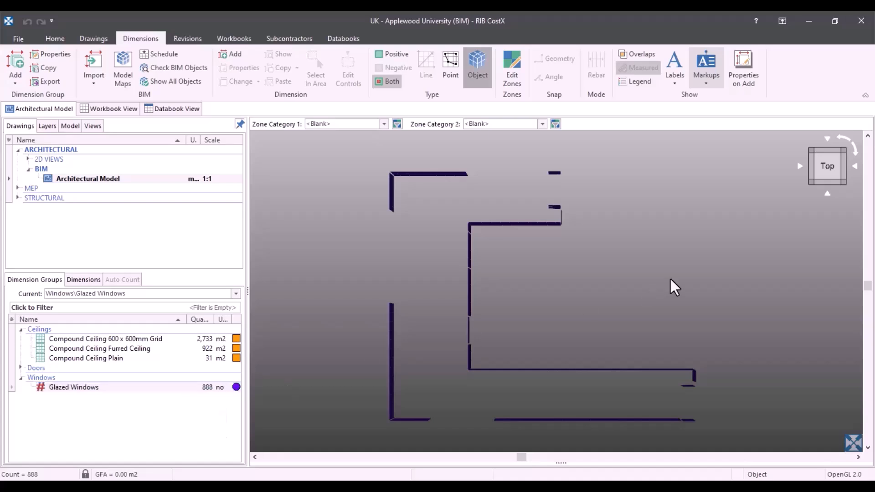
mouse_move(621, 231)
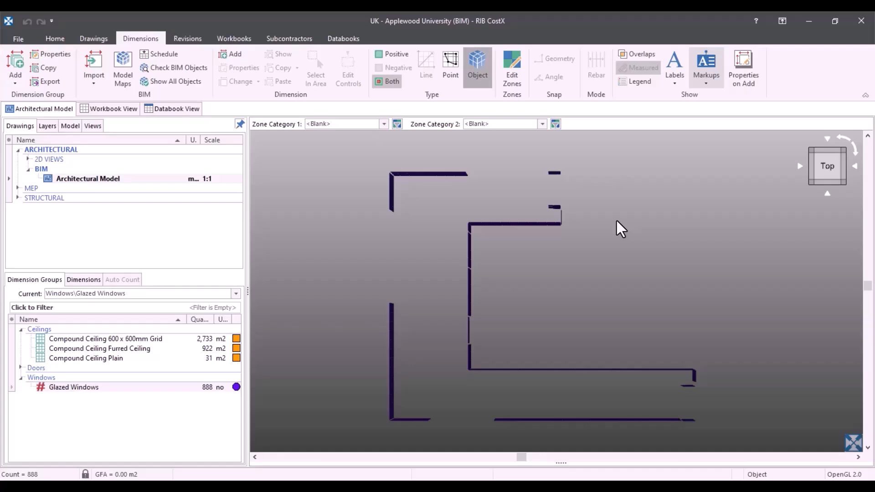
mouse_move(625, 232)
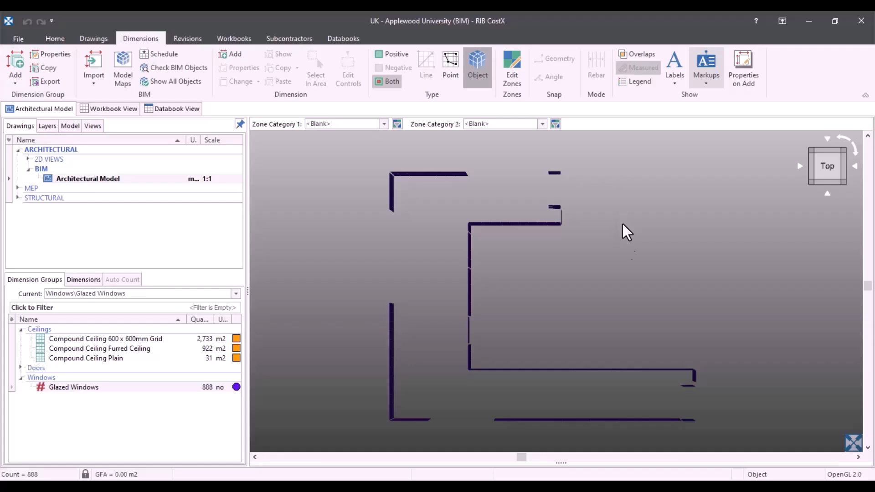
mouse_move(637, 276)
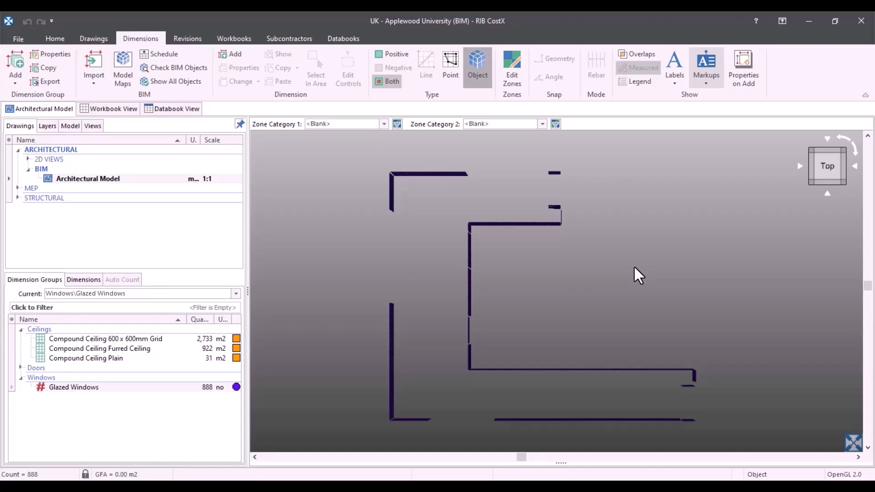
right_click(638, 274)
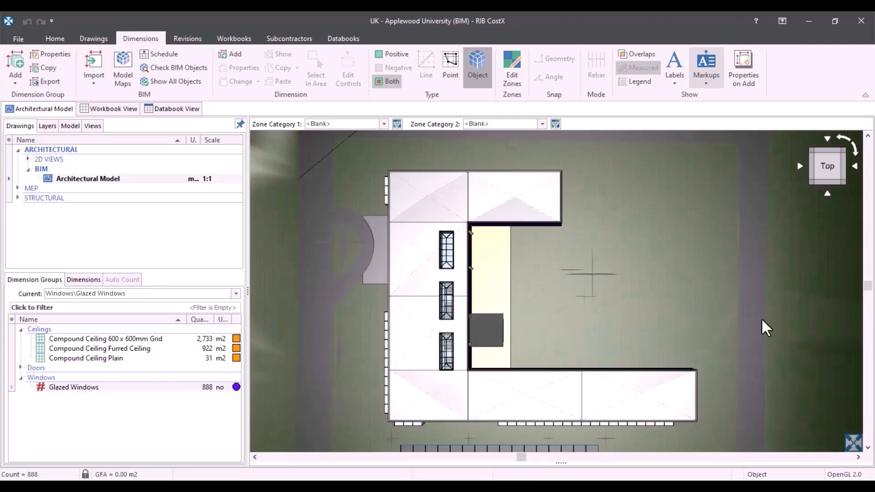
Show all model objects again and bring up the architectural model's layer list
click(74, 387)
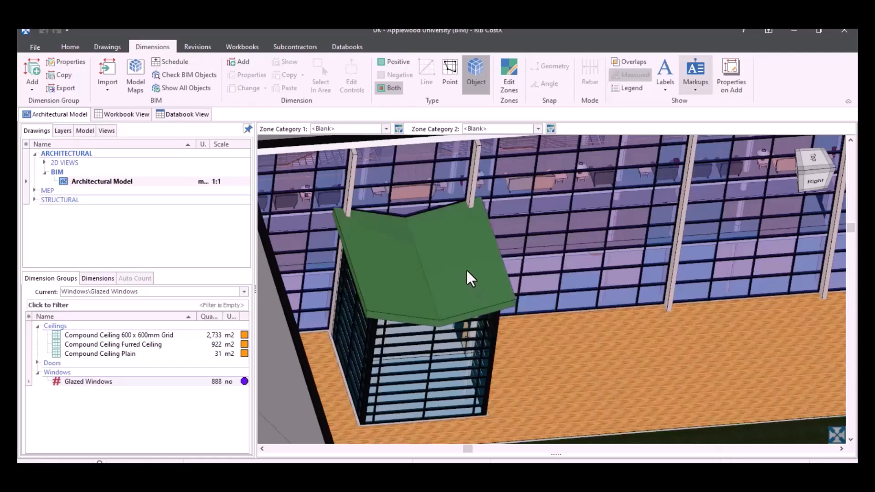
mouse_move(480, 164)
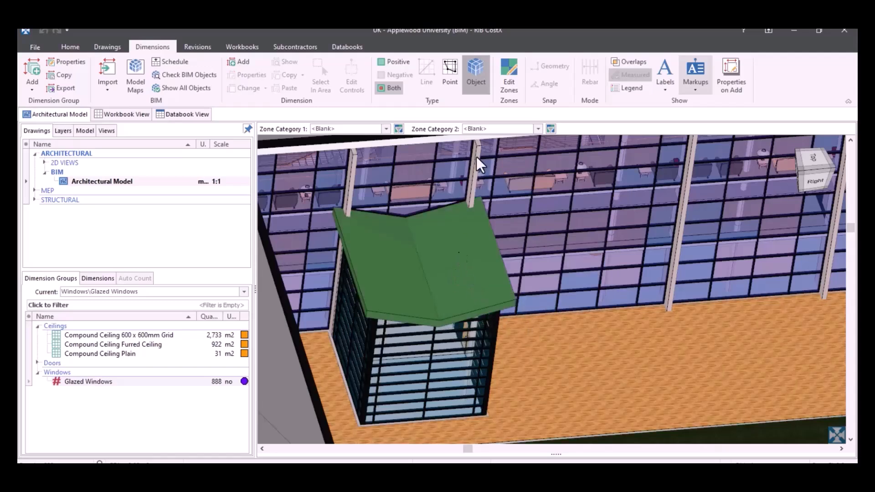
mouse_move(444, 273)
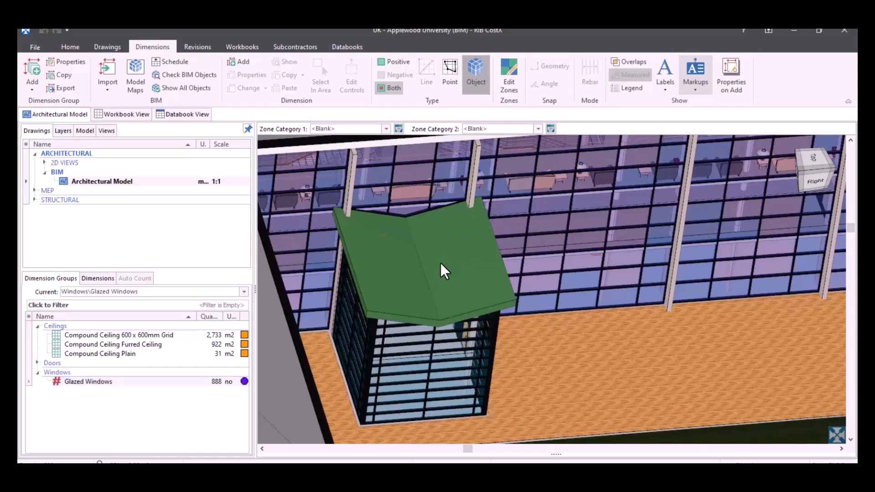
mouse_move(423, 237)
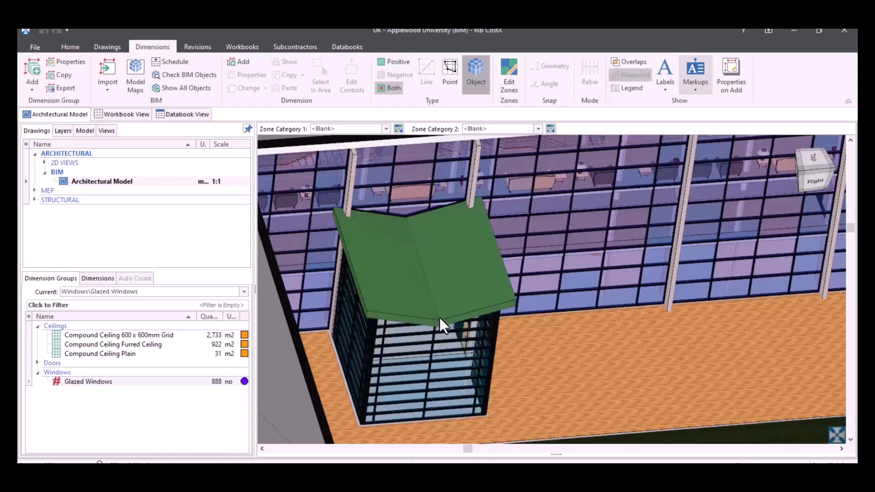
mouse_move(462, 322)
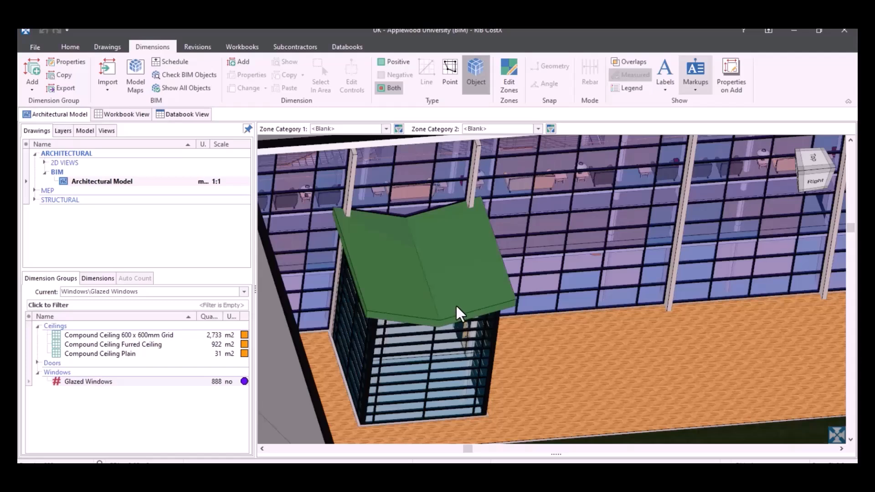
mouse_move(456, 308)
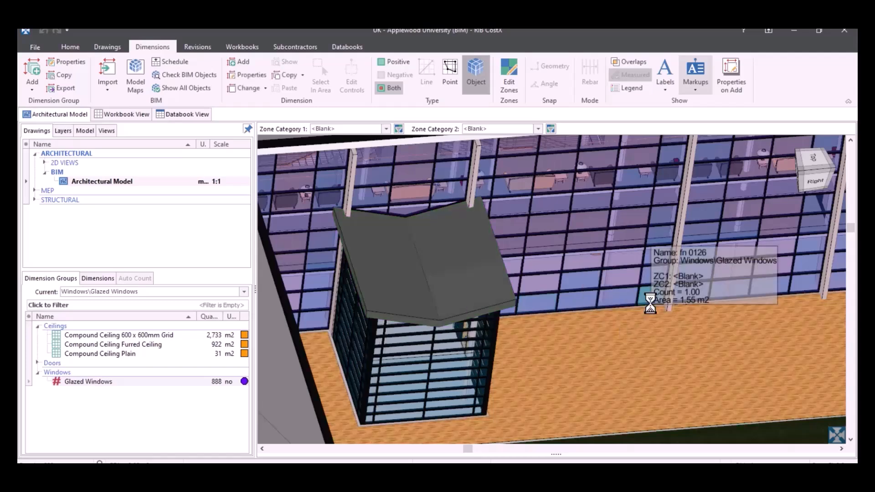
click(415, 255)
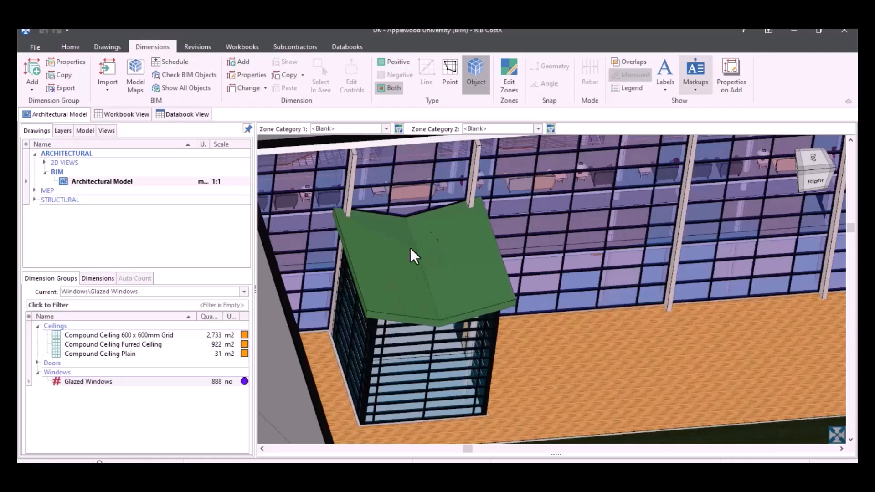
mouse_move(439, 279)
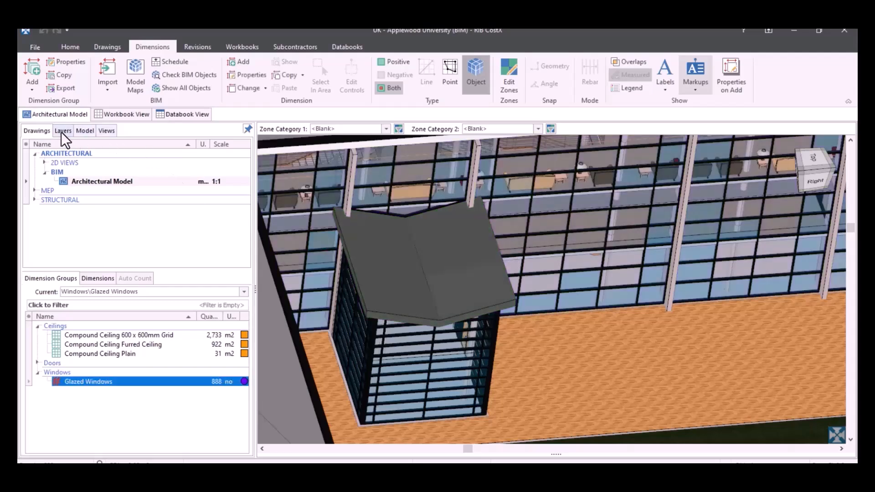
click(63, 130)
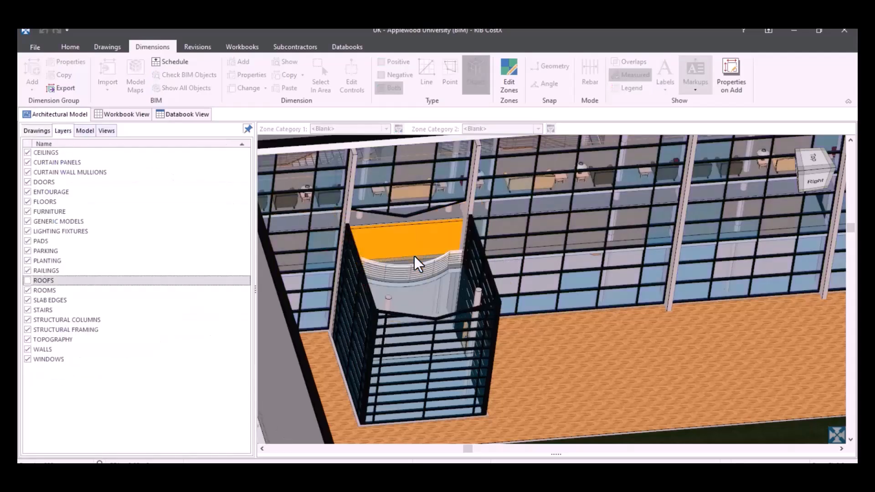
Zoom onto the canopy roof on the Architectural Model and start a new dimension group
click(107, 47)
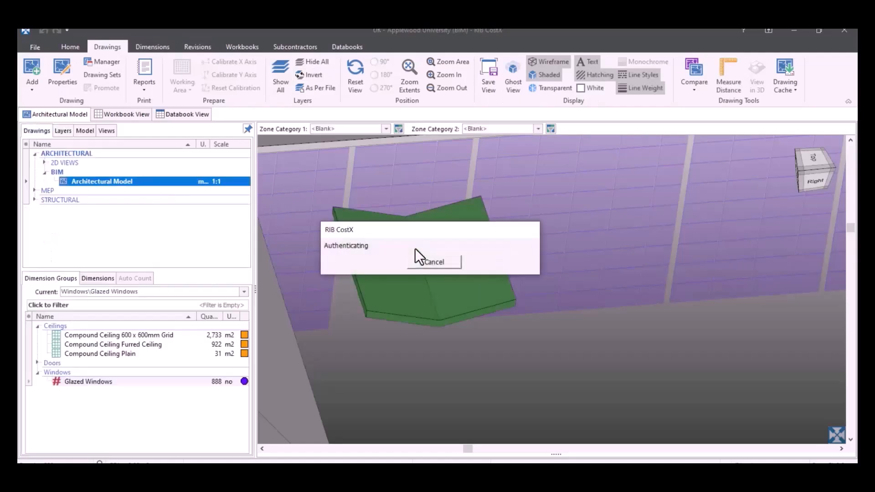
click(433, 262)
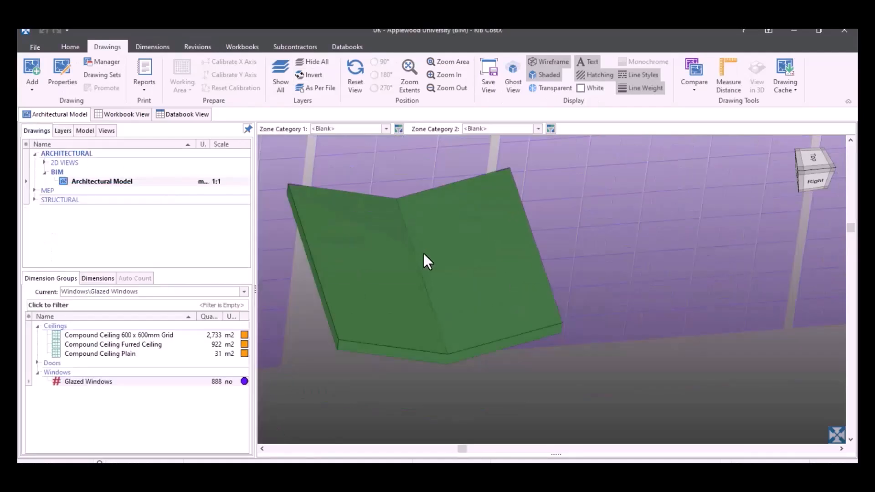
drag(426, 262, 474, 290)
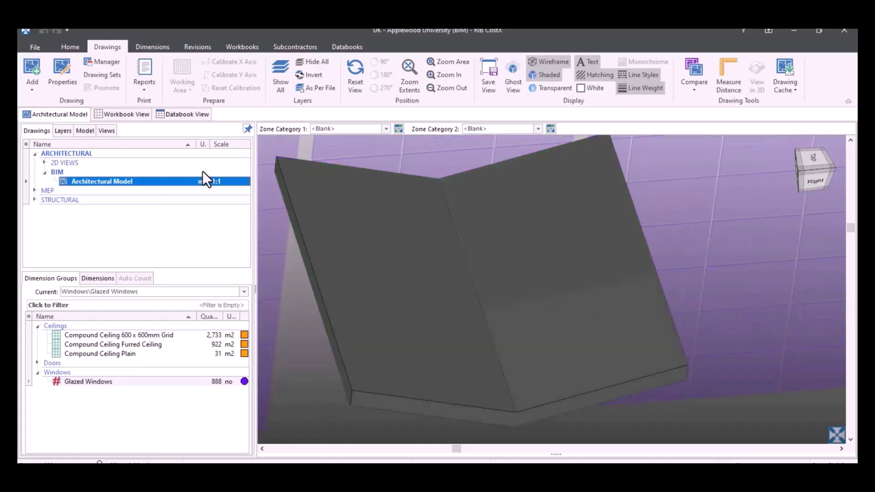
click(152, 46)
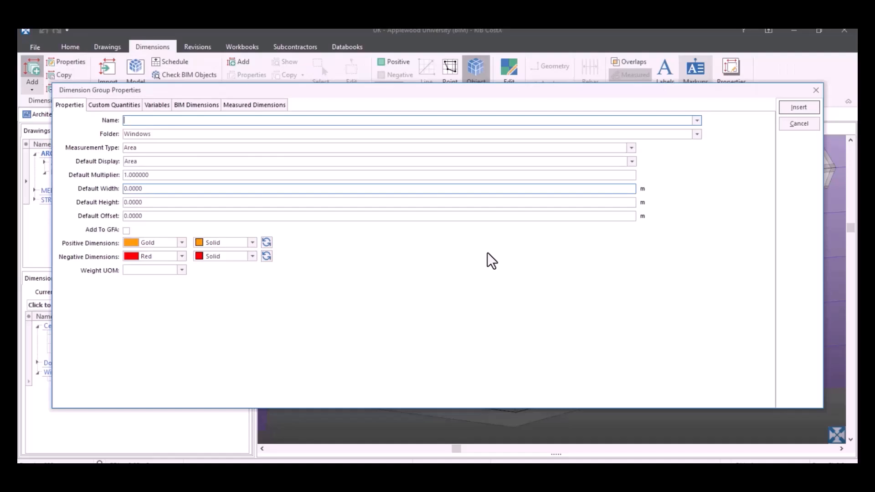
click(695, 120)
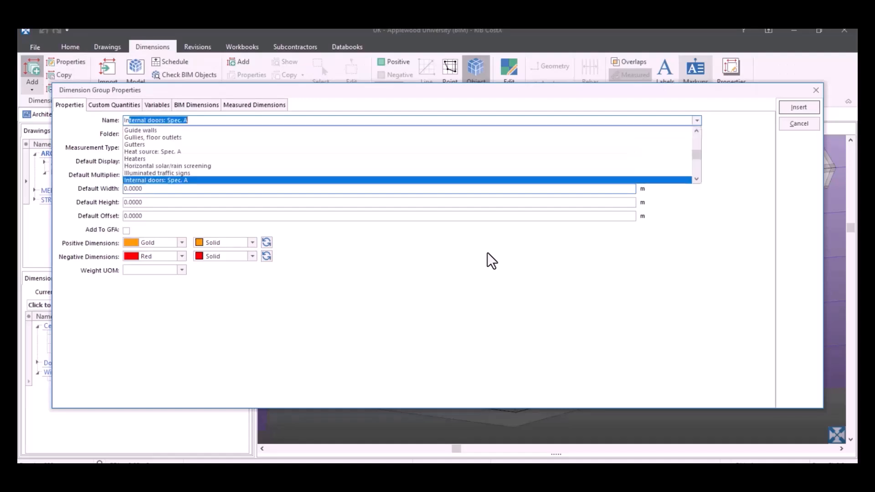
Insert an Internal Gutter length group in a new RWG folder with a blue marker
text(Internal Gutter)
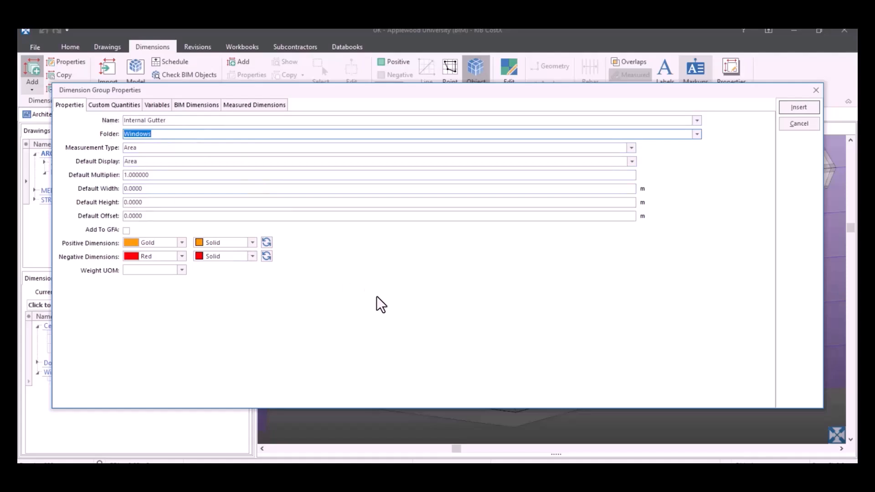
text(RWG)
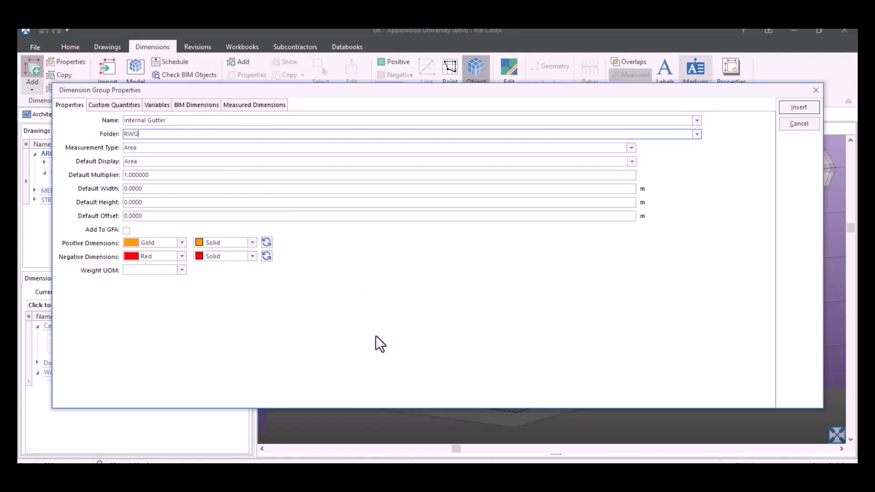
mouse_move(652, 155)
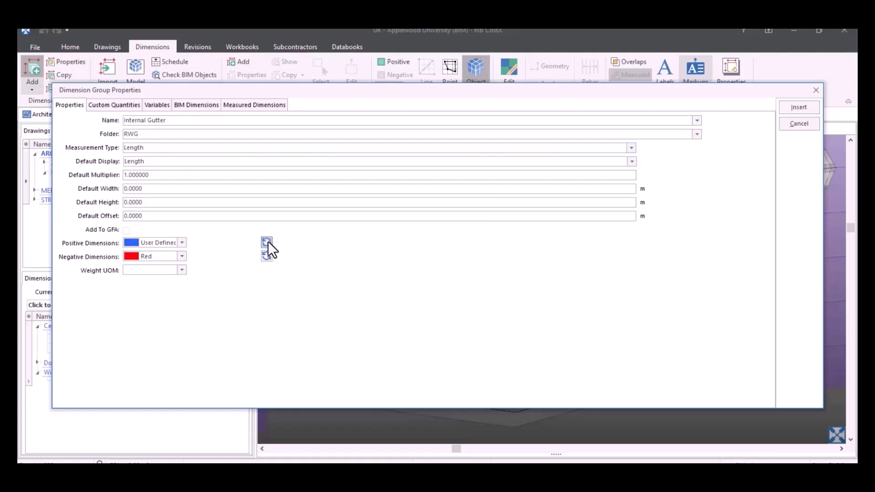
mouse_move(281, 247)
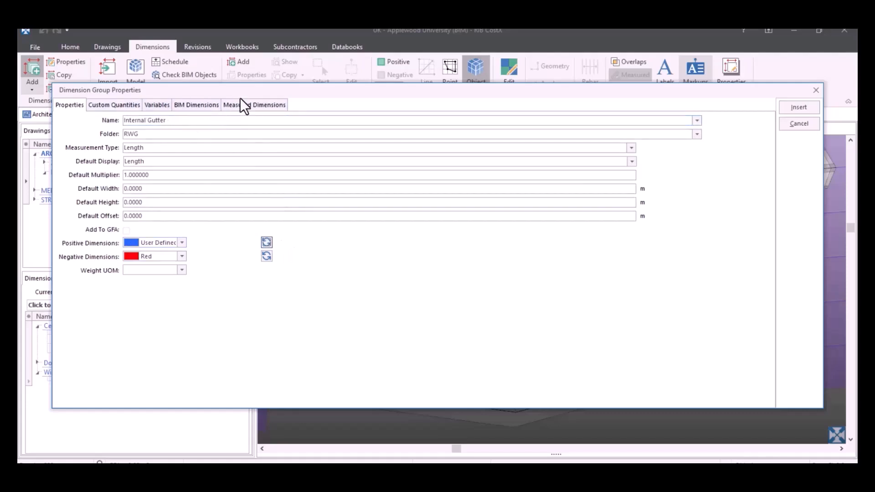
click(114, 105)
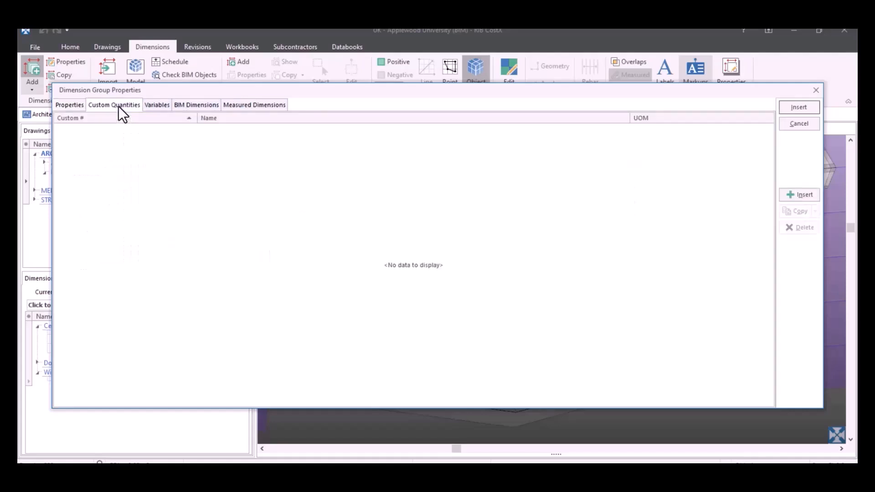
click(70, 105)
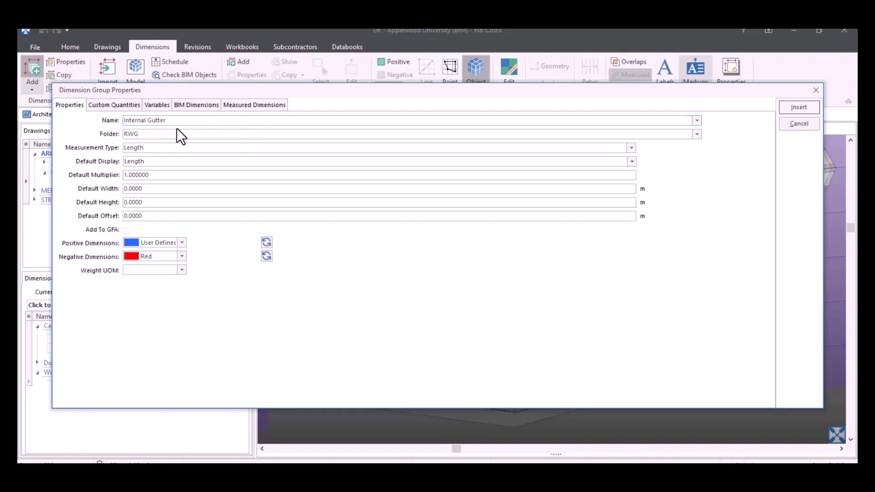
click(798, 107)
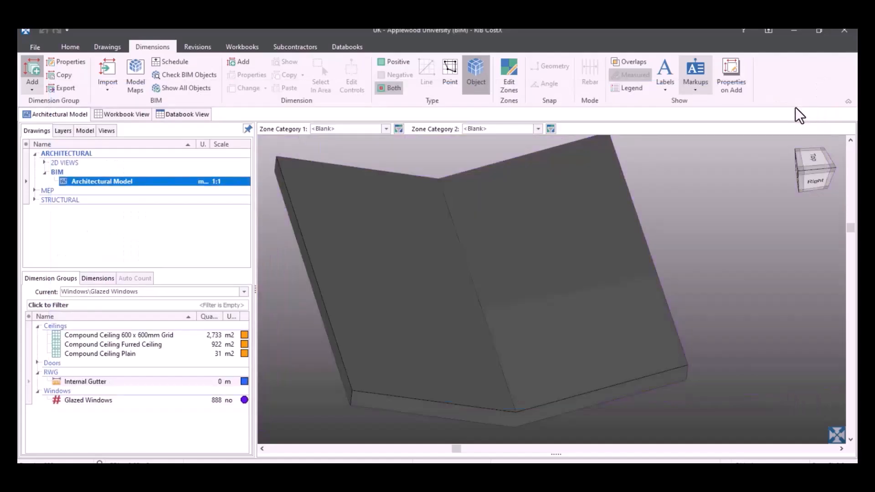
Make Internal Gutter under RWG the current dimension group for measuring
click(84, 381)
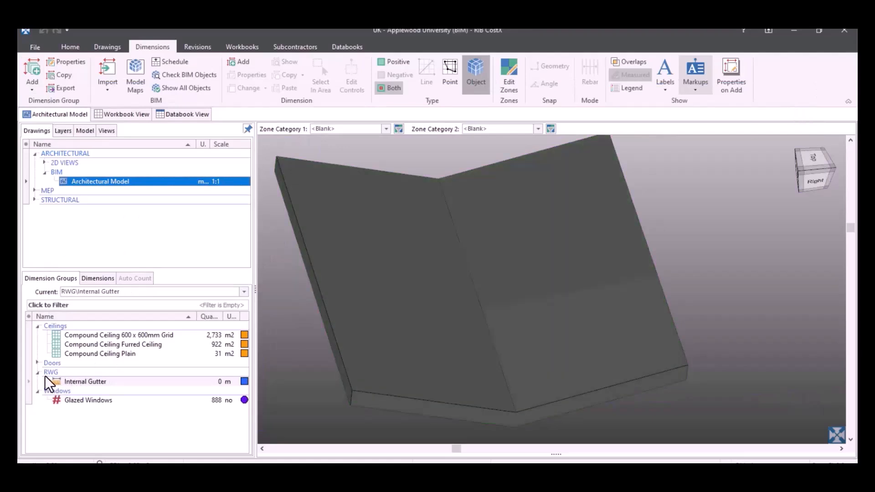
mouse_move(53, 383)
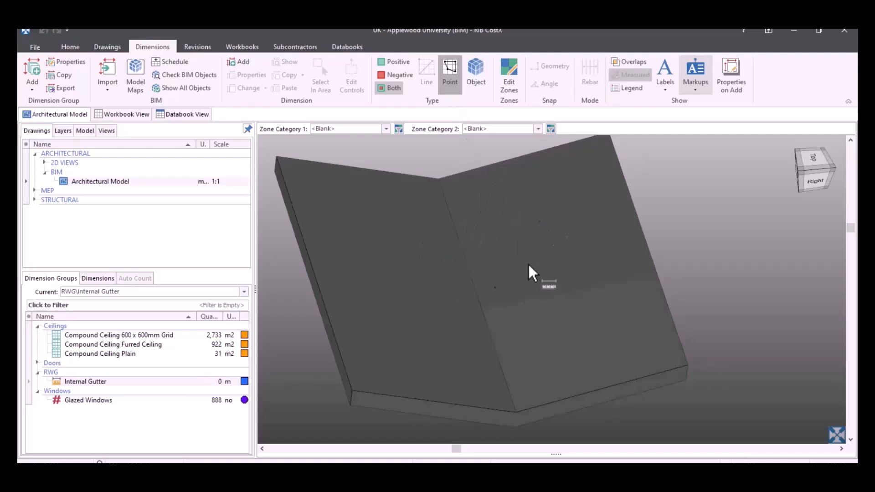
mouse_move(491, 248)
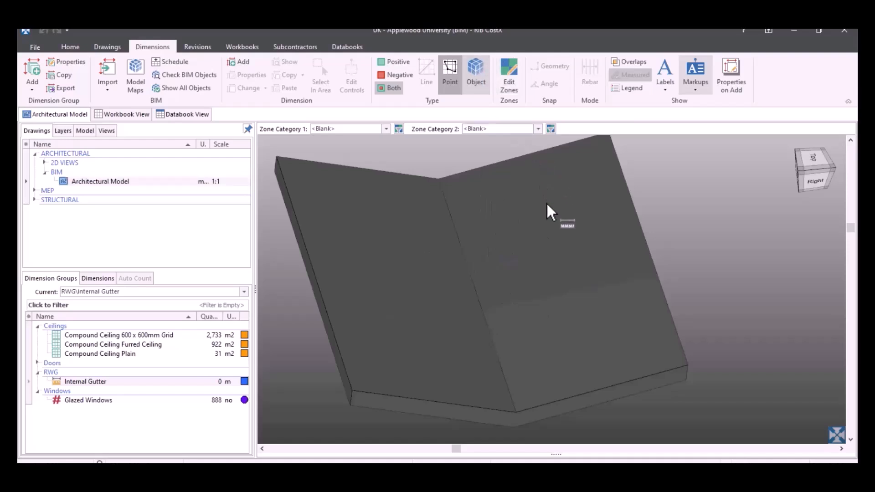
mouse_move(441, 189)
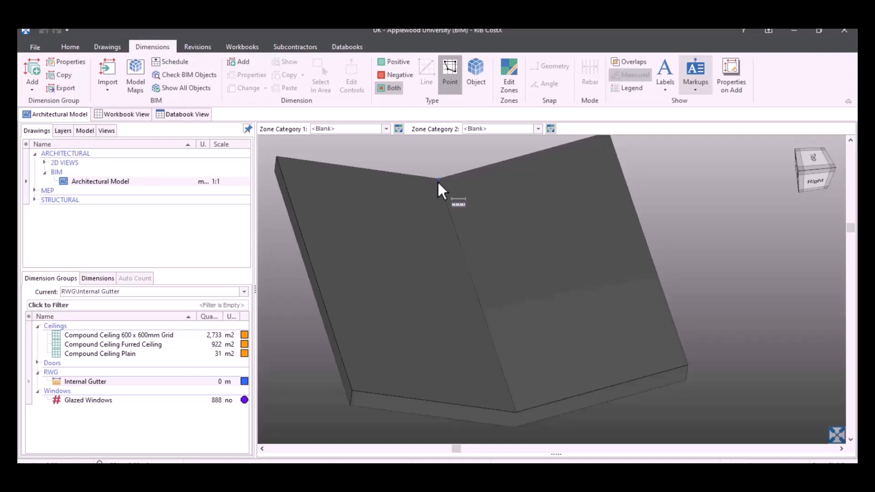
mouse_move(434, 170)
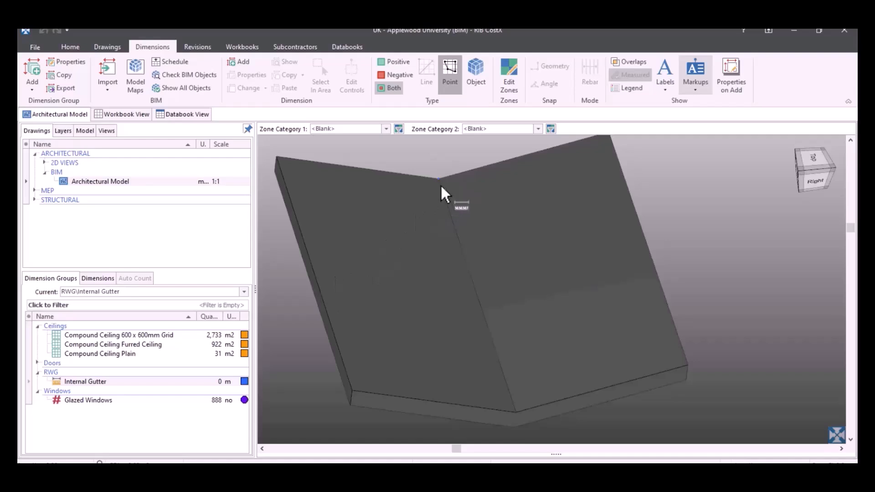
mouse_move(440, 189)
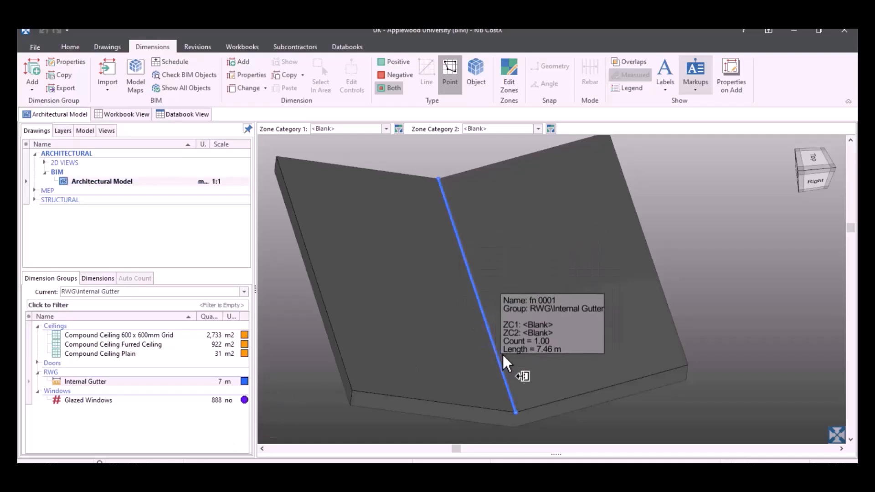
mouse_move(578, 396)
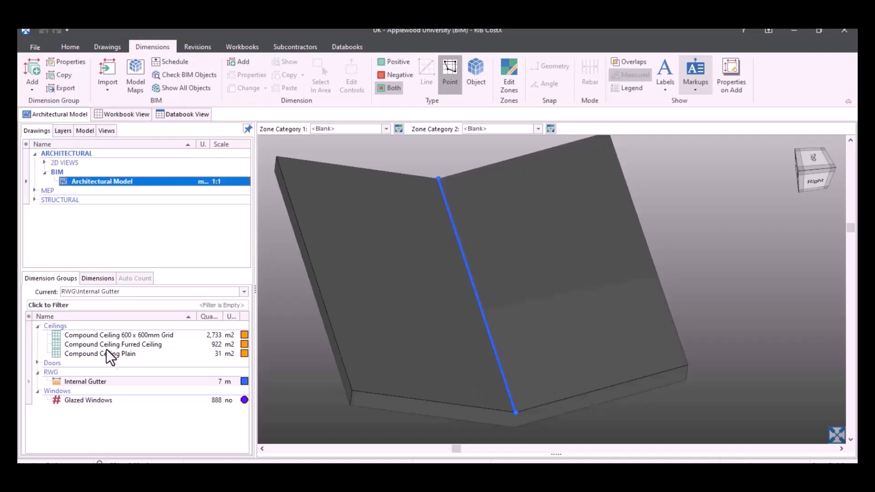
mouse_move(120, 362)
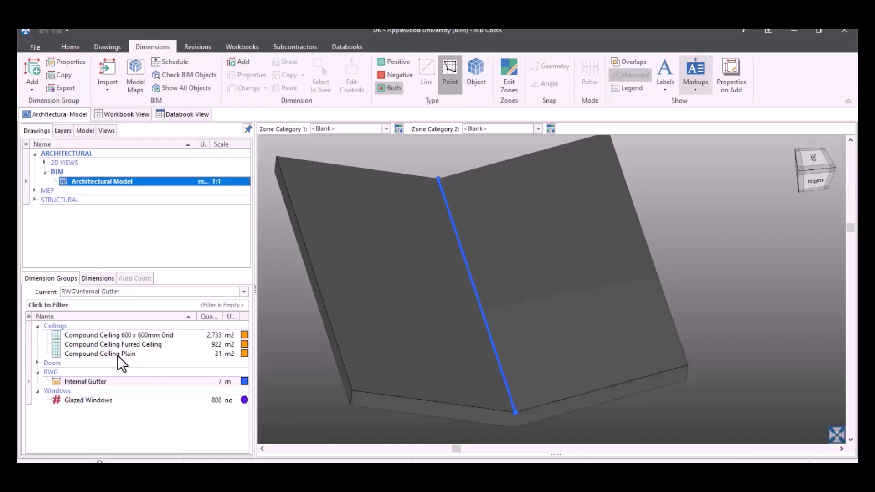
mouse_move(116, 405)
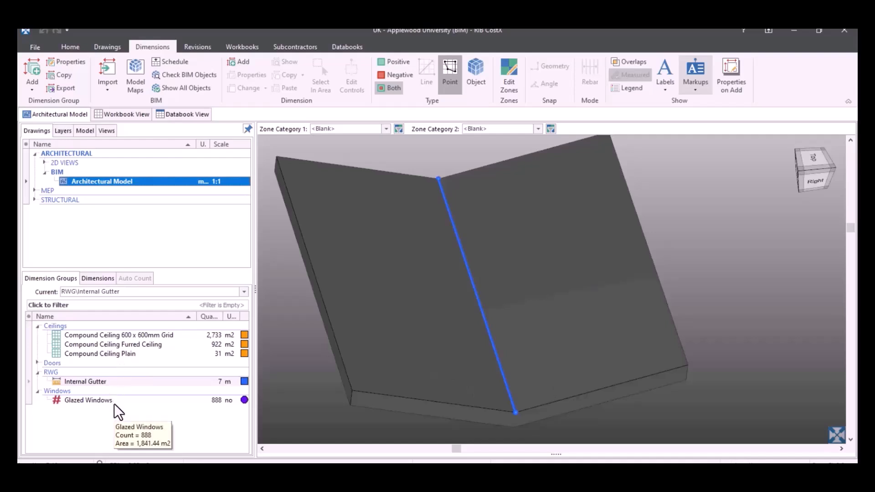
mouse_move(139, 413)
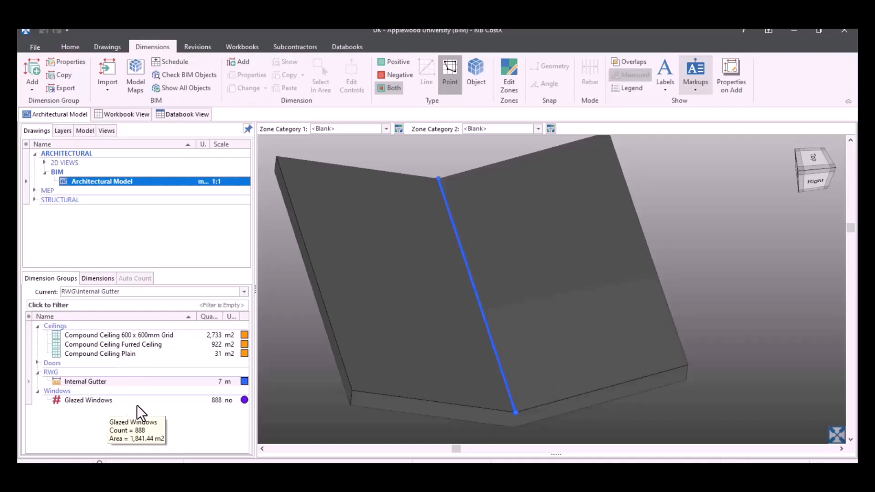
mouse_move(144, 413)
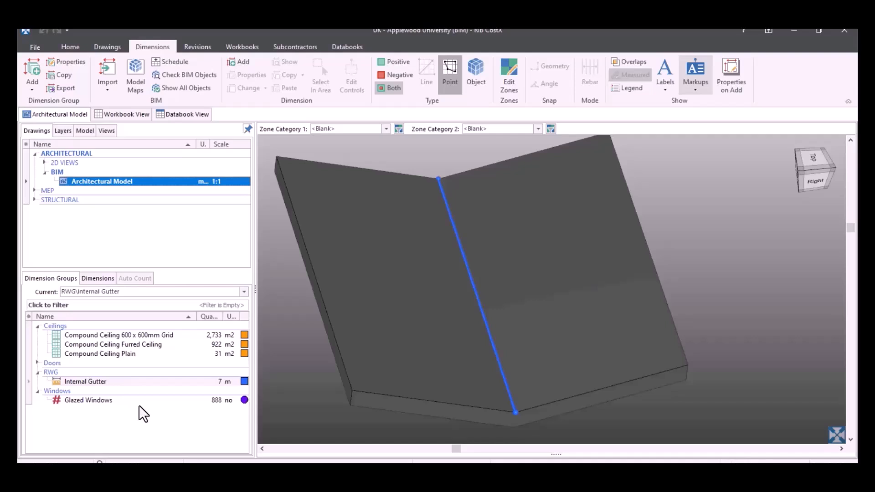